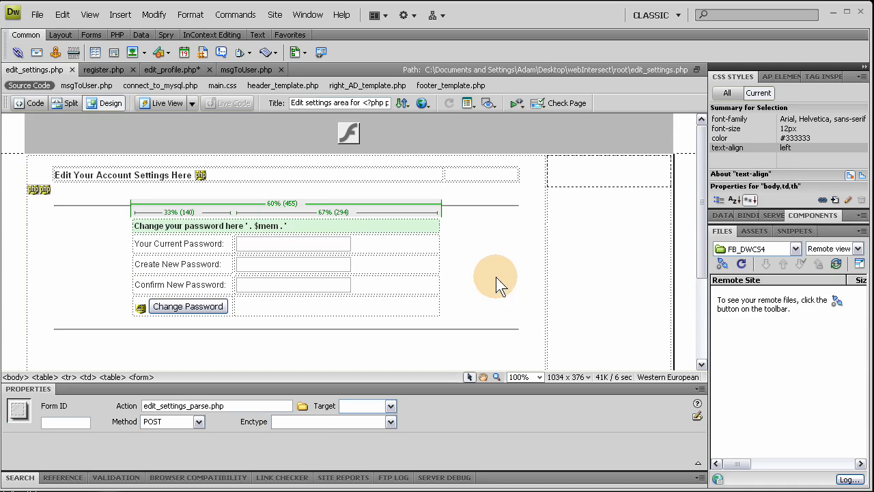
mouse_move(506, 266)
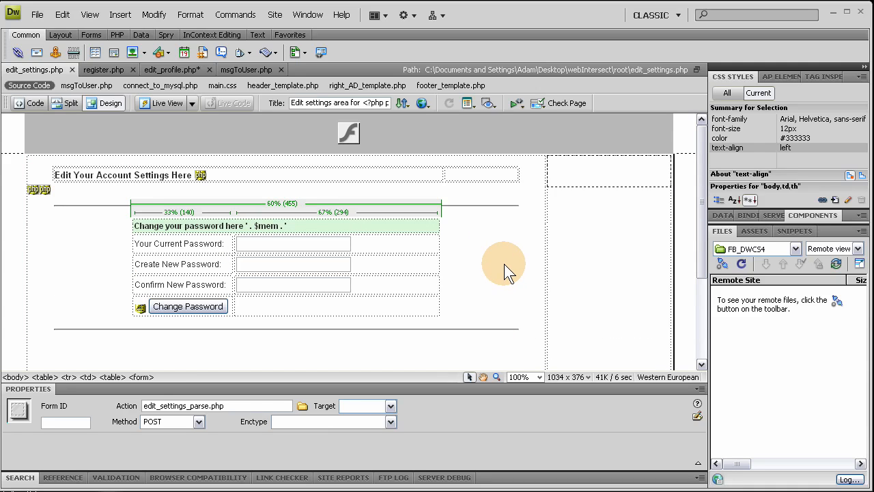
Inspect the form table and the current, new and confirm password fields, then view edit_settings.php source
left_click(293, 263)
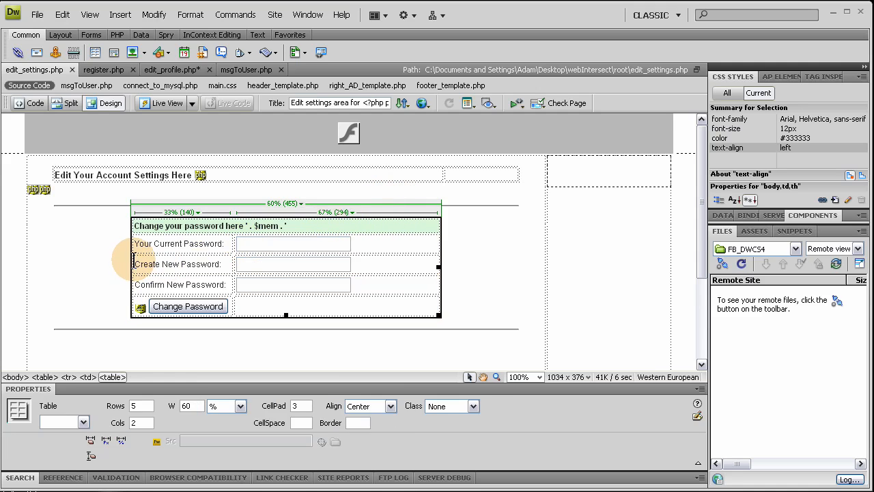
scroll("down", 3)
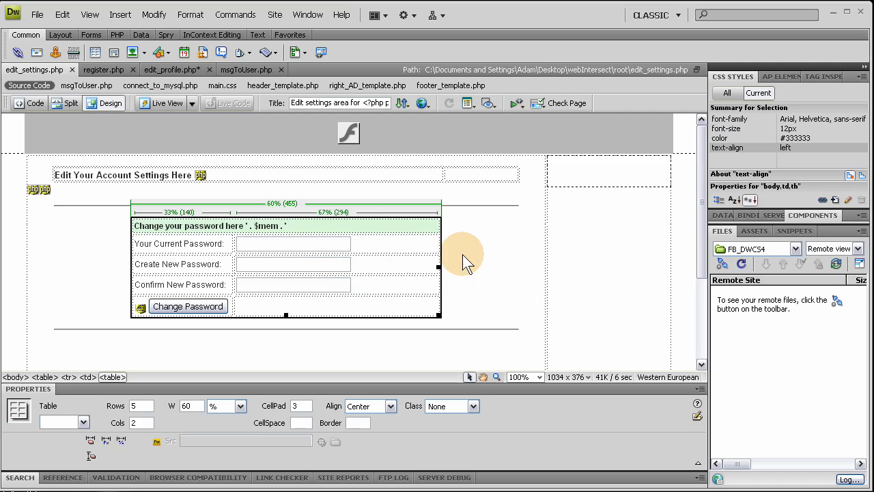
mouse_move(458, 257)
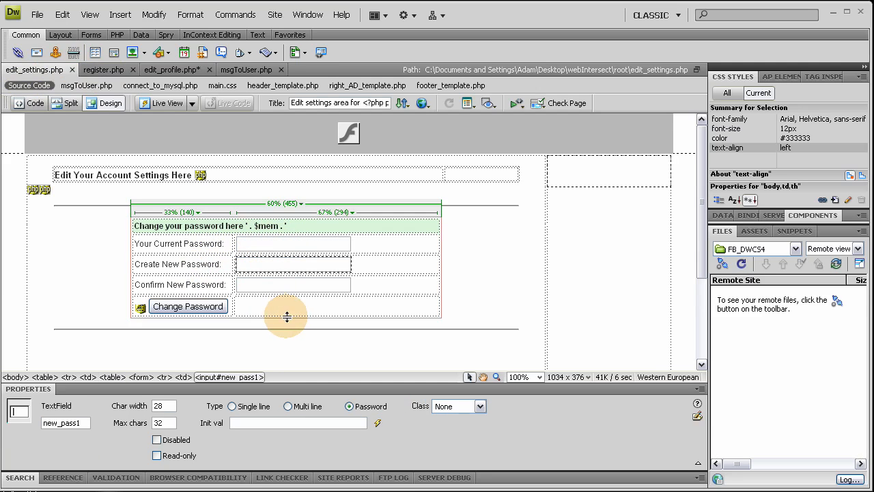
left_click(293, 284)
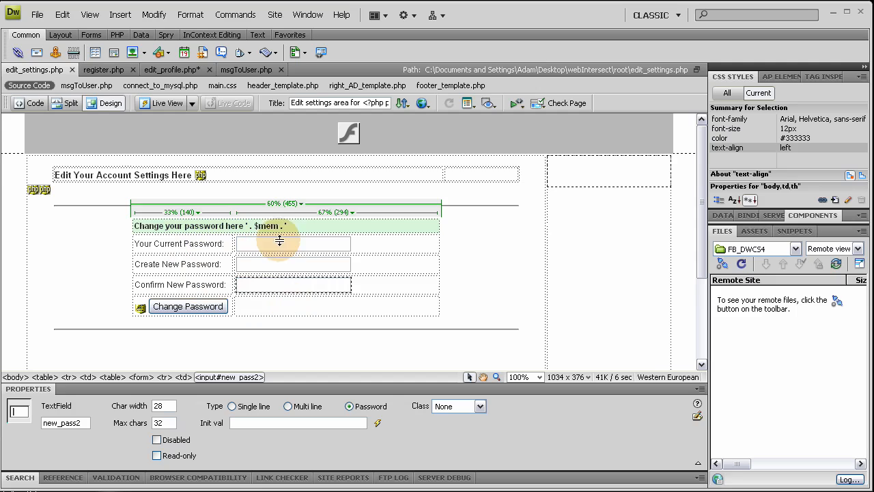
left_click(293, 243)
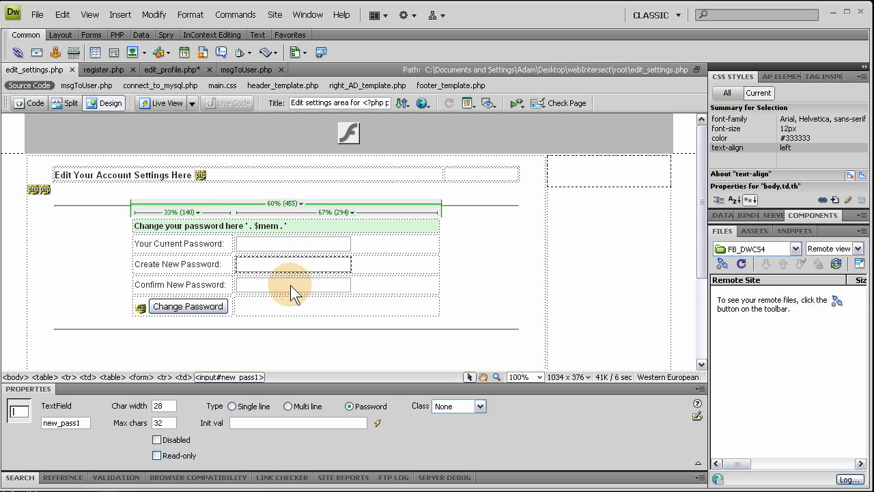
left_click(292, 284)
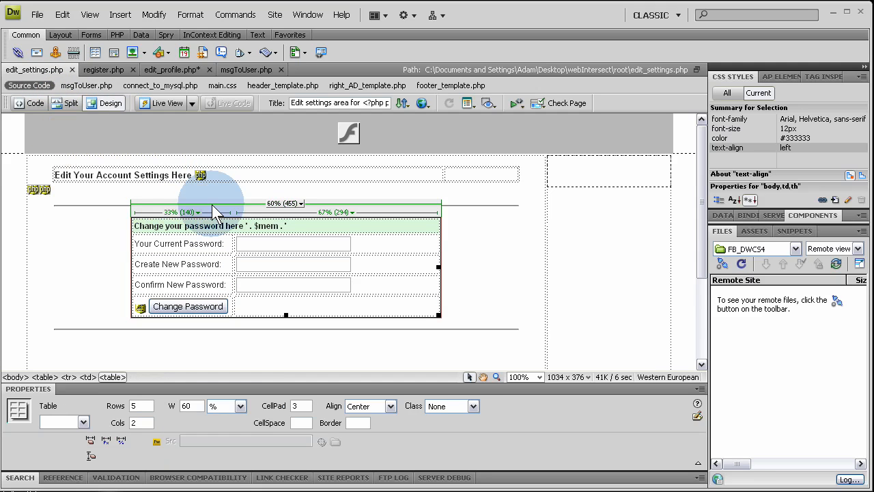
left_click(35, 102)
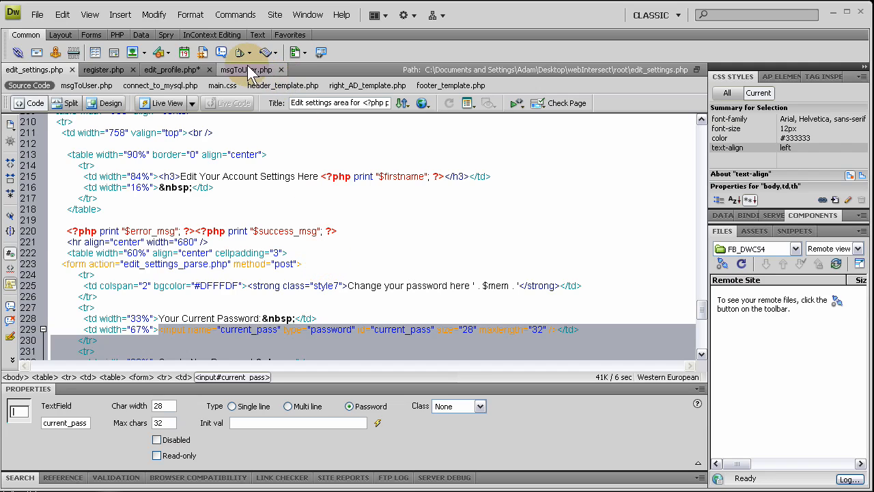
View msgToUser.php code at the line printing $msgToUser
left_click(246, 69)
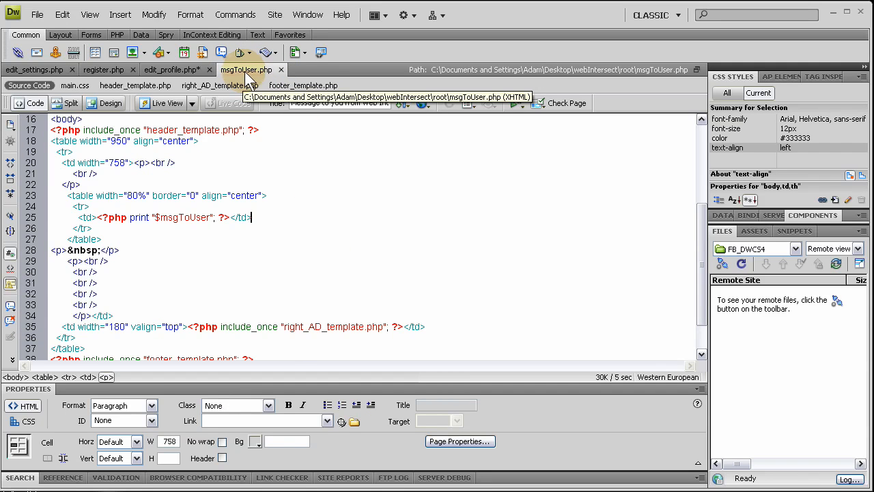
mouse_move(254, 235)
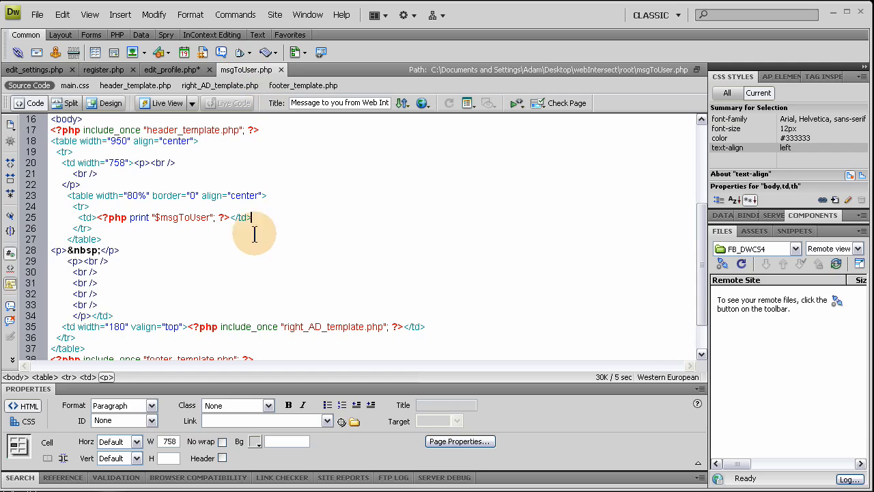
left_click(109, 104)
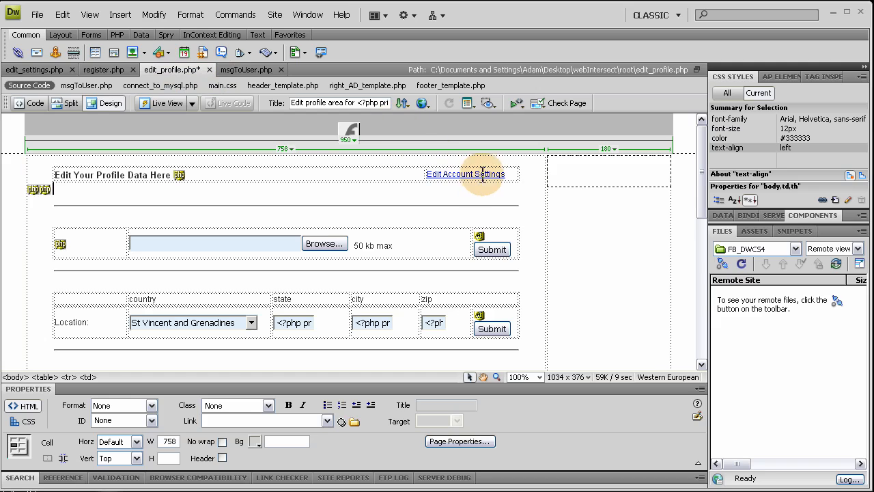
Confirm the Edit Account Settings link targets edit_settings.php, then show that form in Design view
left_click(465, 174)
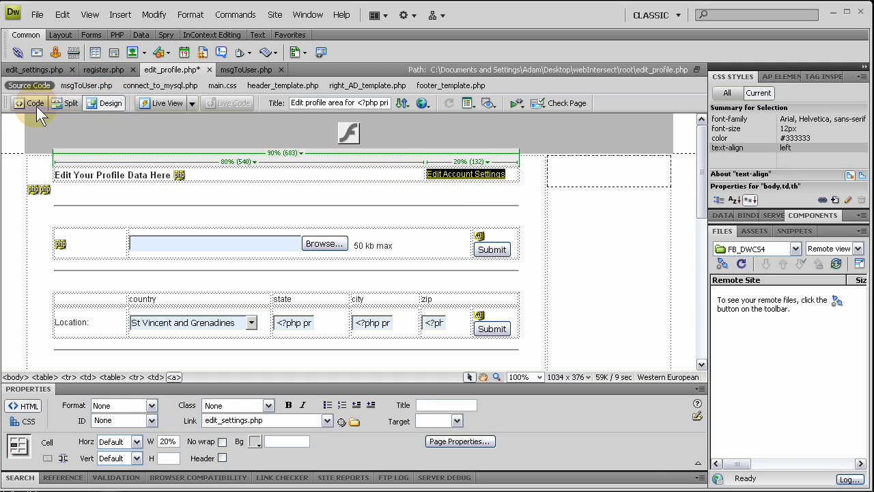
left_click(34, 102)
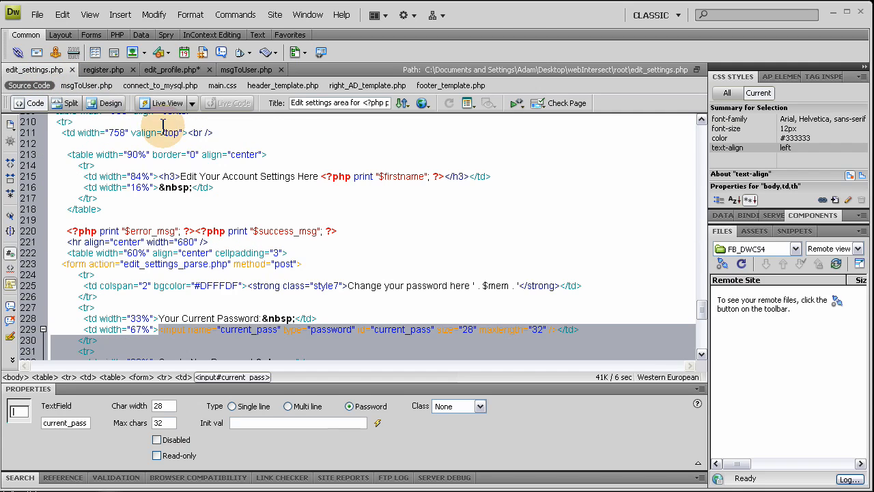
left_click(109, 103)
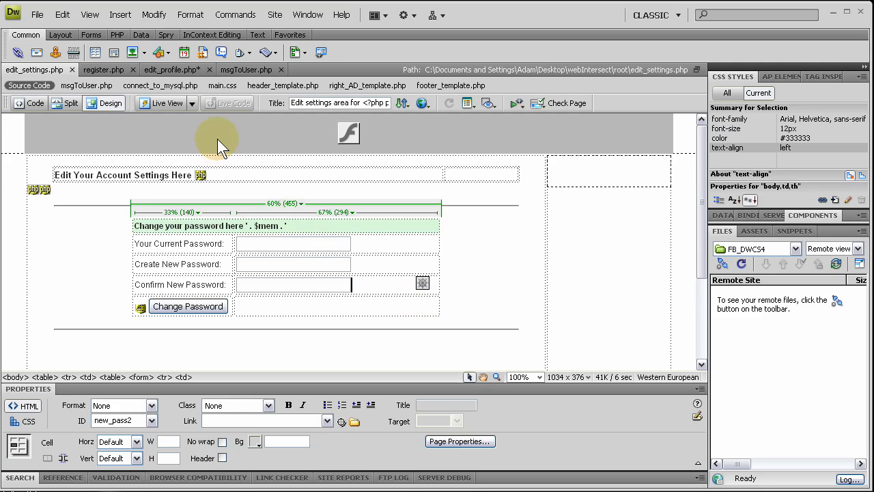
Create a new blank document, clear its default HTML and begin a <?php block
left_click(37, 14)
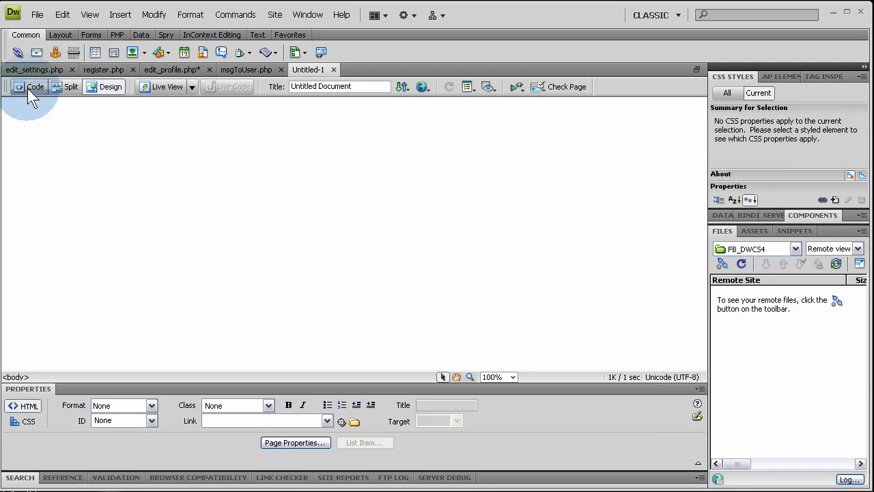
left_click(35, 86)
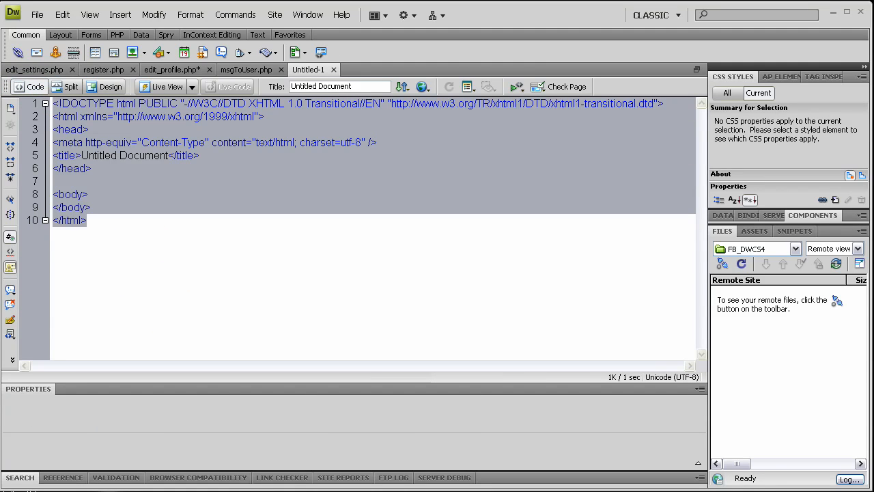
type("<")
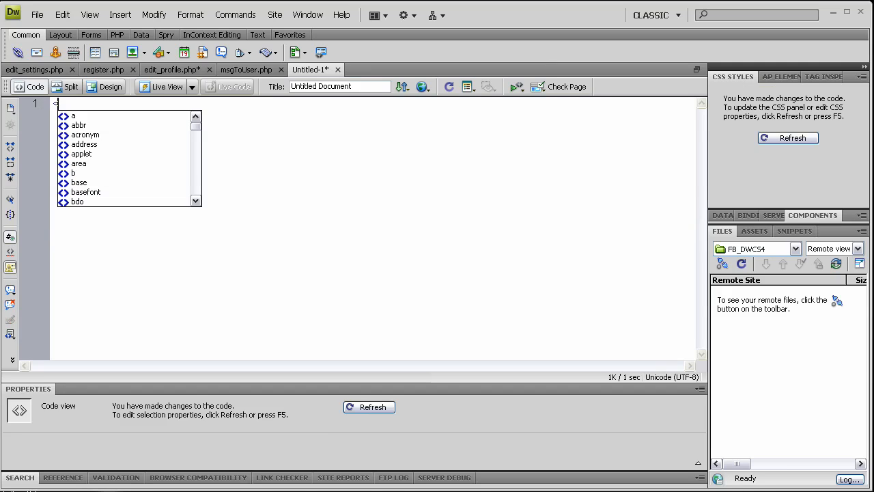
type("?php")
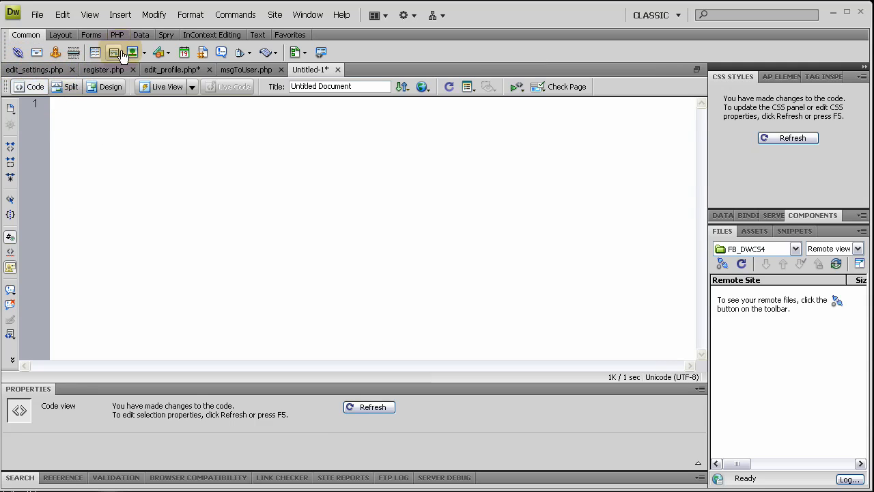
left_click(118, 35)
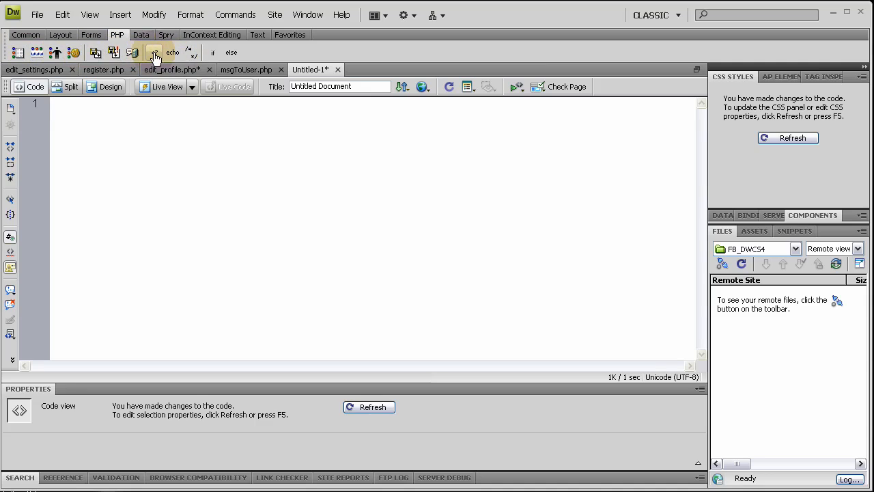
Insert a PHP code block holding the member log-in check copied from edit_settings.php lines 1–9
left_click(154, 52)
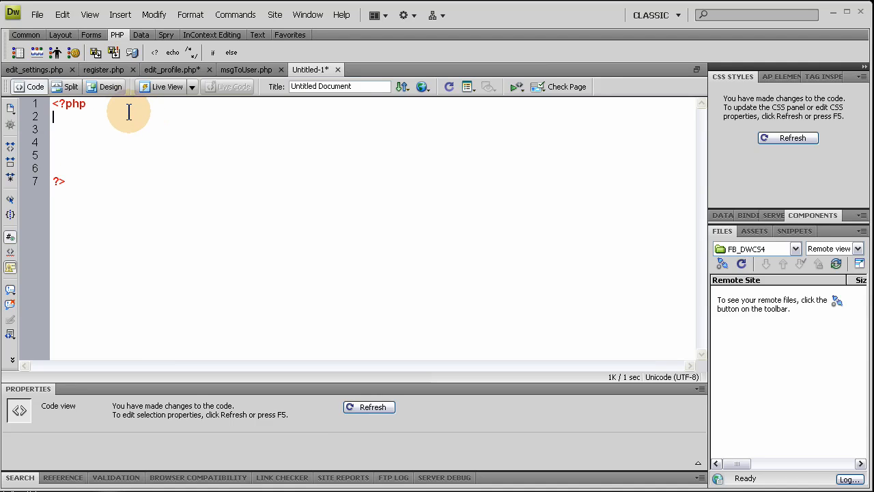
mouse_move(34, 68)
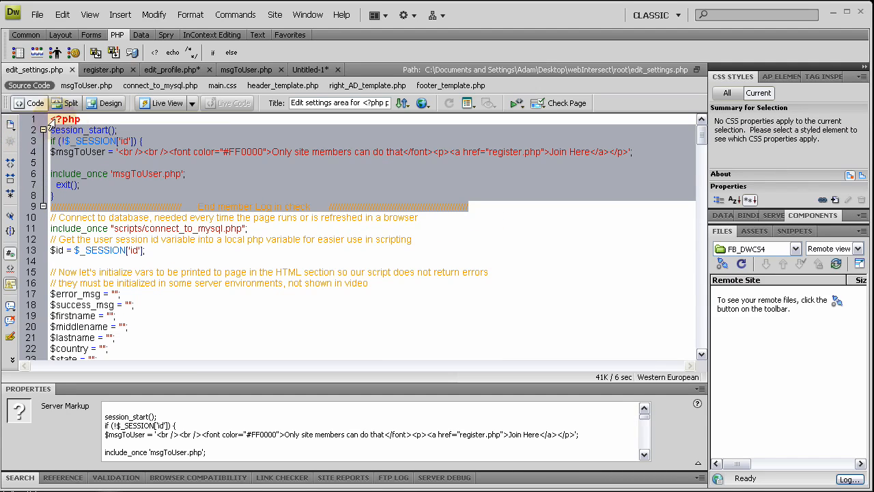
left_click(309, 69)
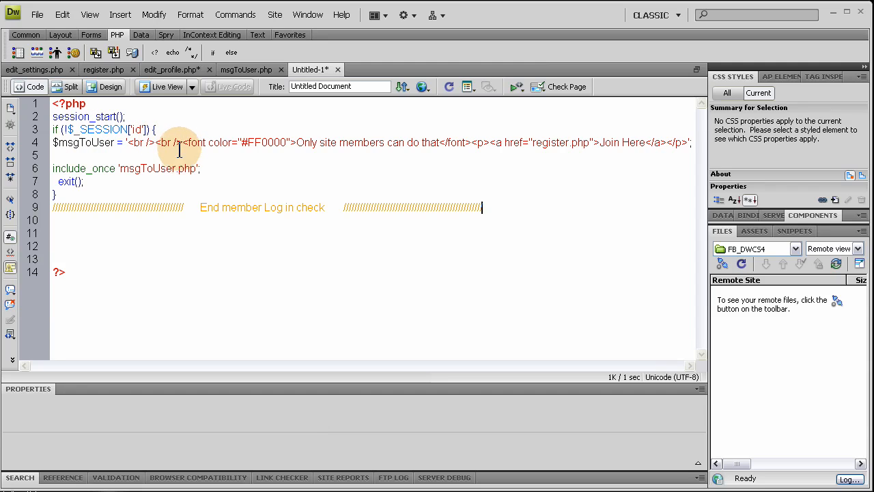
mouse_move(144, 170)
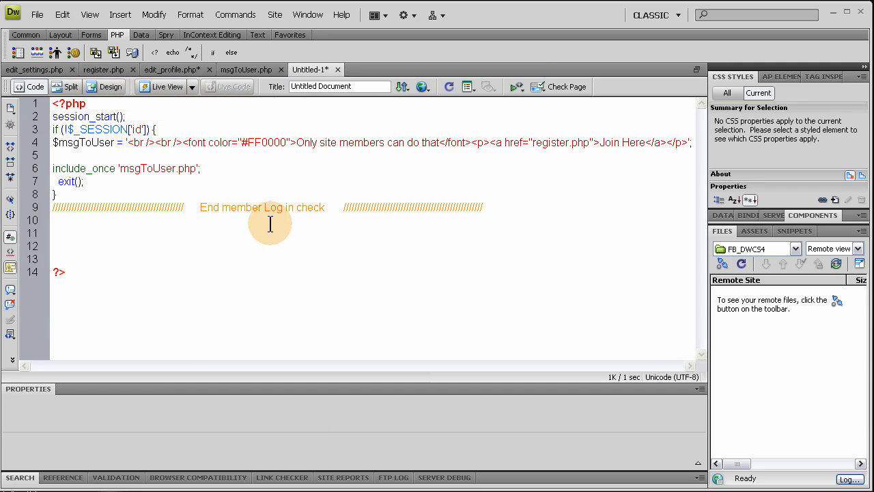
Save the new script as edit_settings_parse.php in the site root folder
left_click(37, 14)
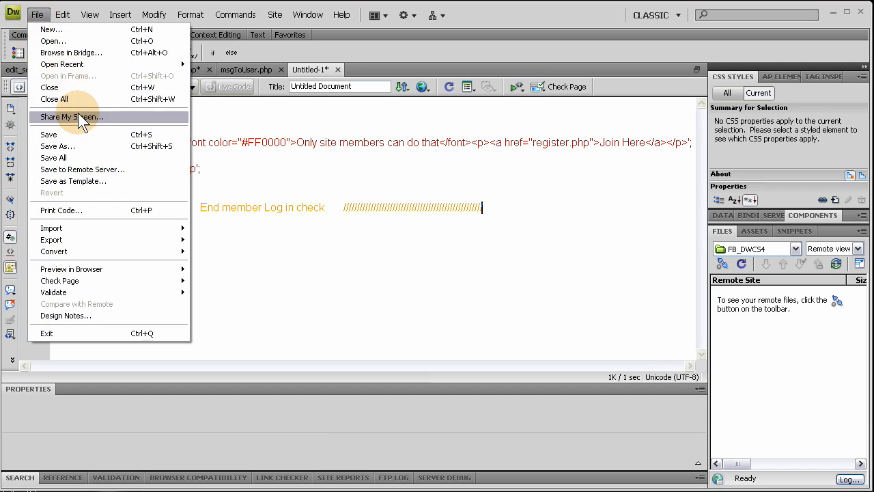
left_click(57, 147)
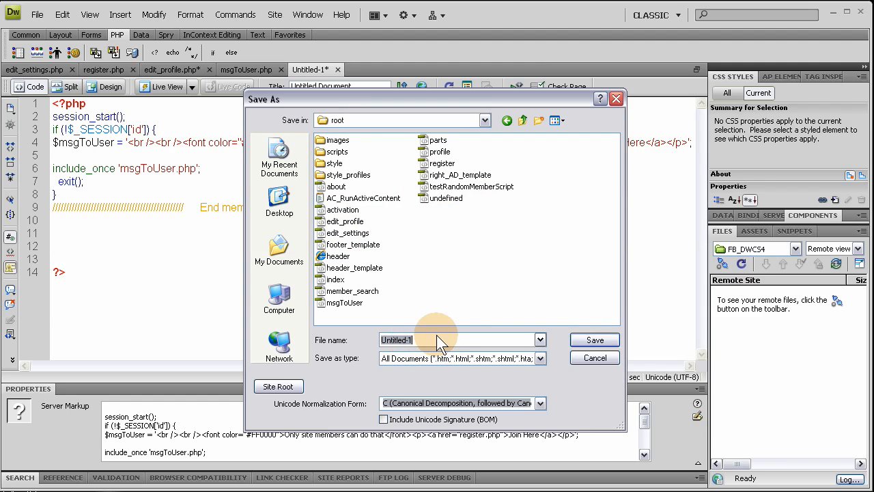
type("edit_settings_parse")
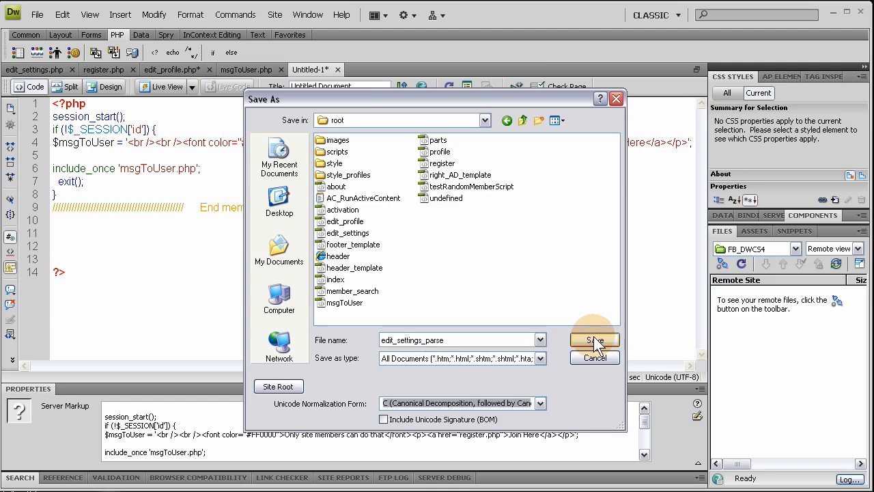
left_click(593, 338)
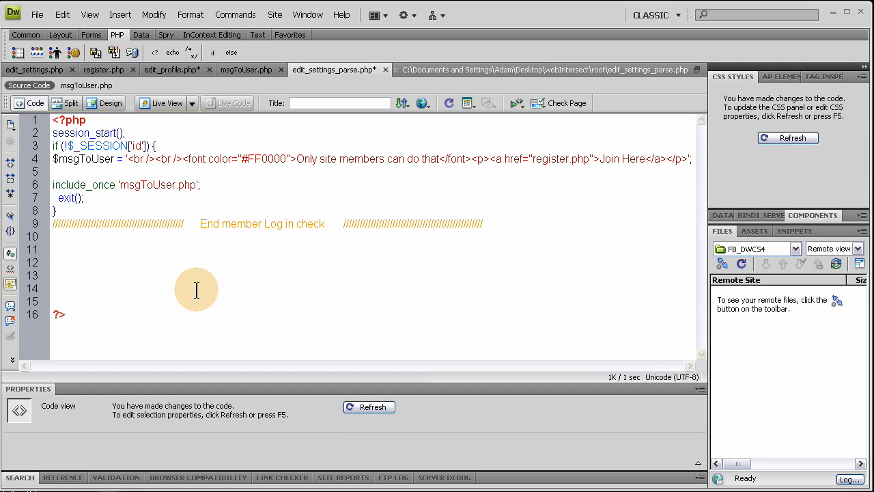
Begin an if ( statement, then view edit_settings.php source showing the hidden parse field valued passchange
type("i")
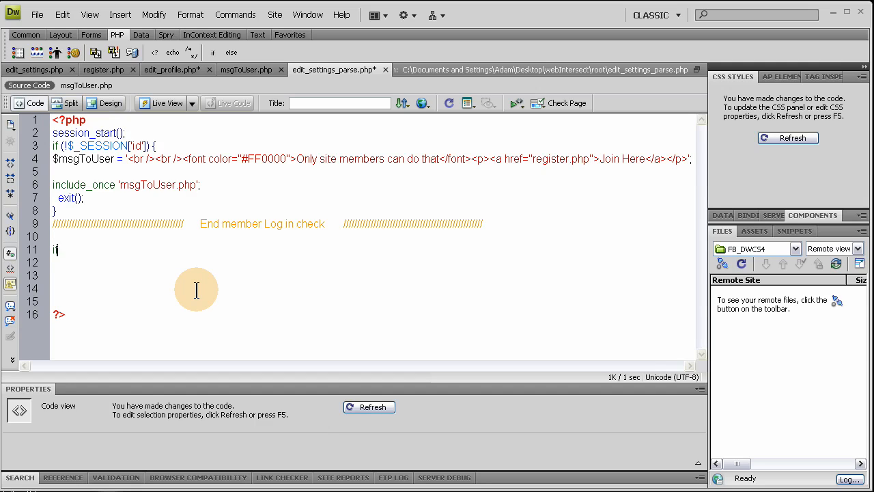
type("f (")
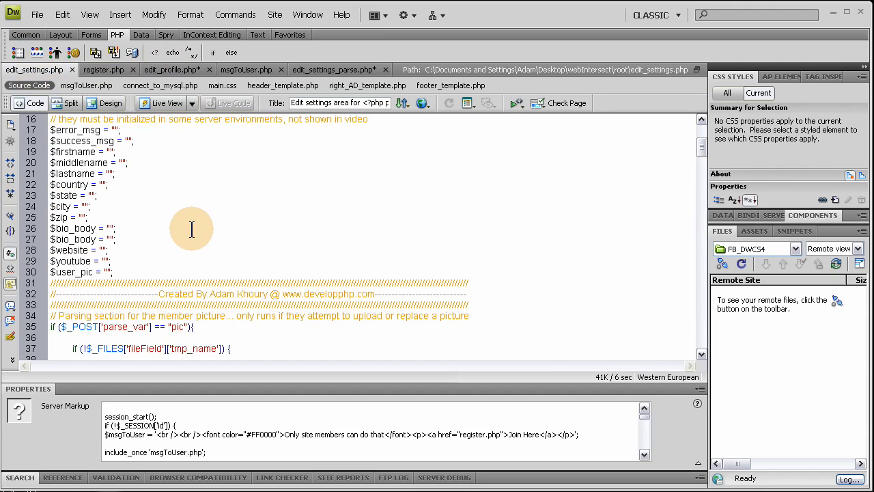
left_click(104, 104)
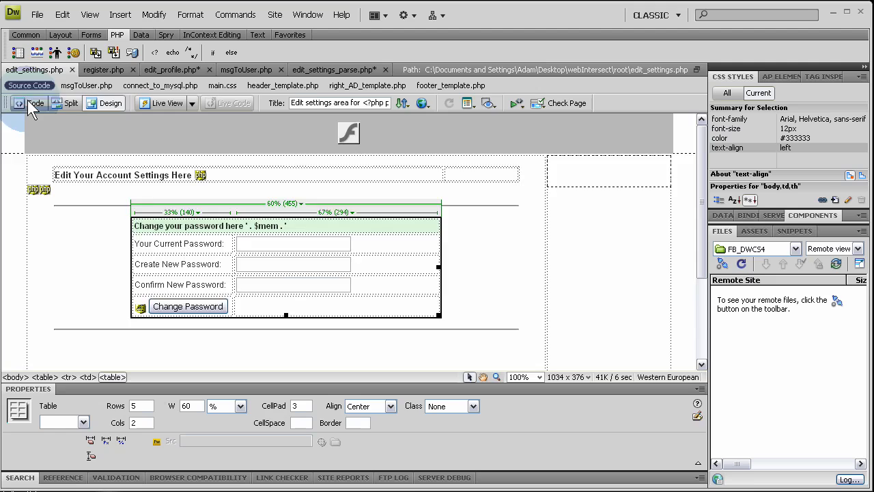
left_click(36, 104)
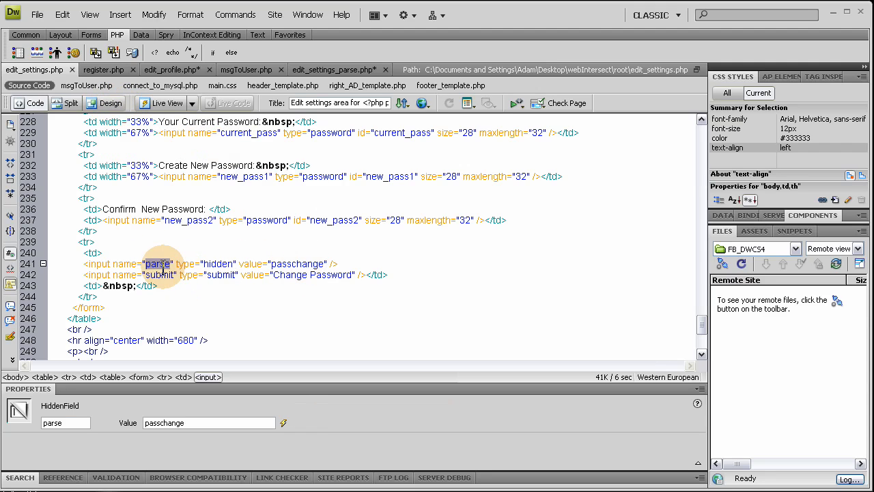
mouse_move(338, 68)
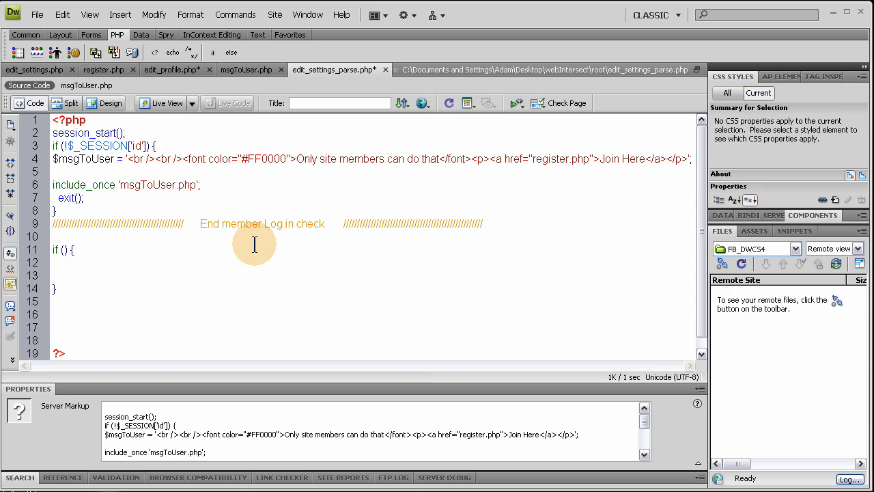
Write the condition if ($_POST['parse'] == "passchange") {, verifying the value against the form page
type("$")
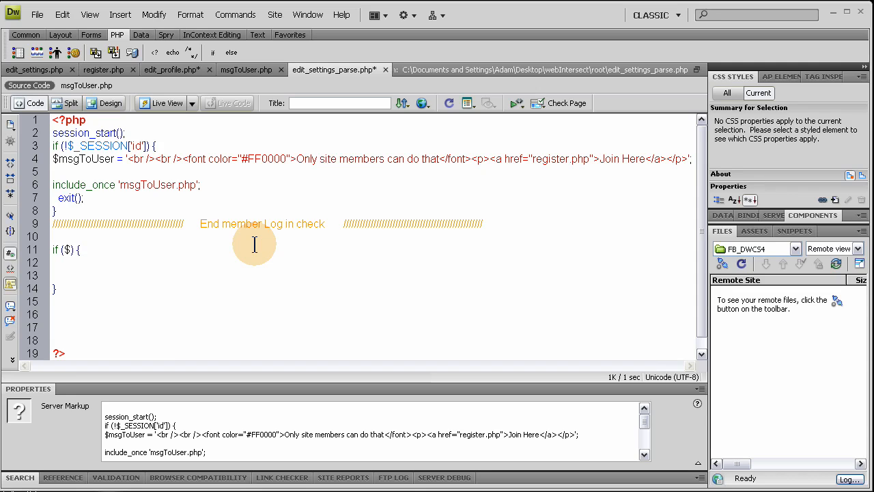
type("_POST[")
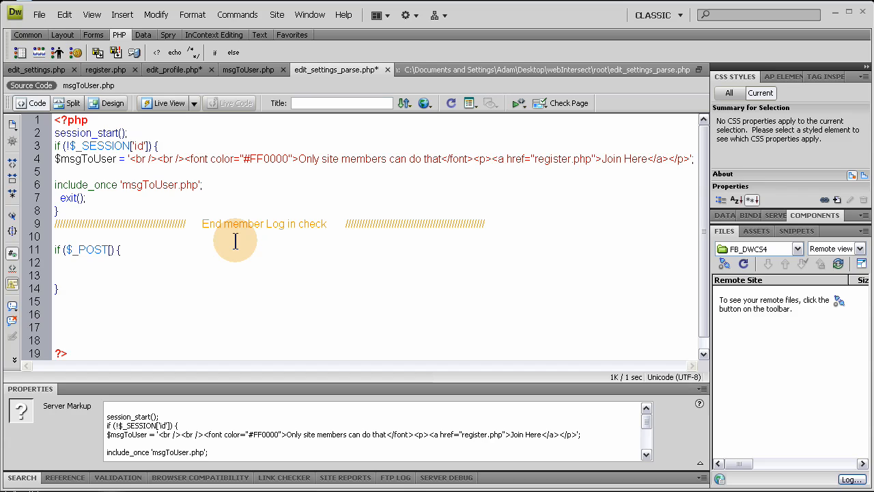
type("'")
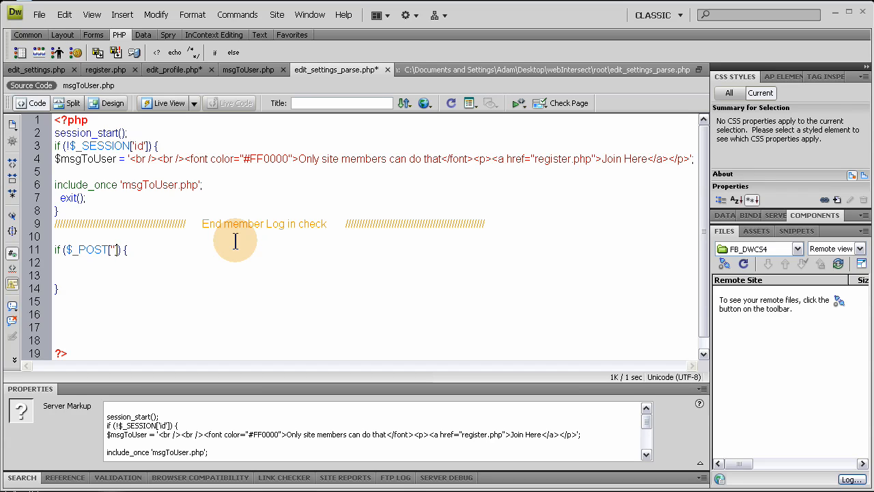
left_click(114, 249)
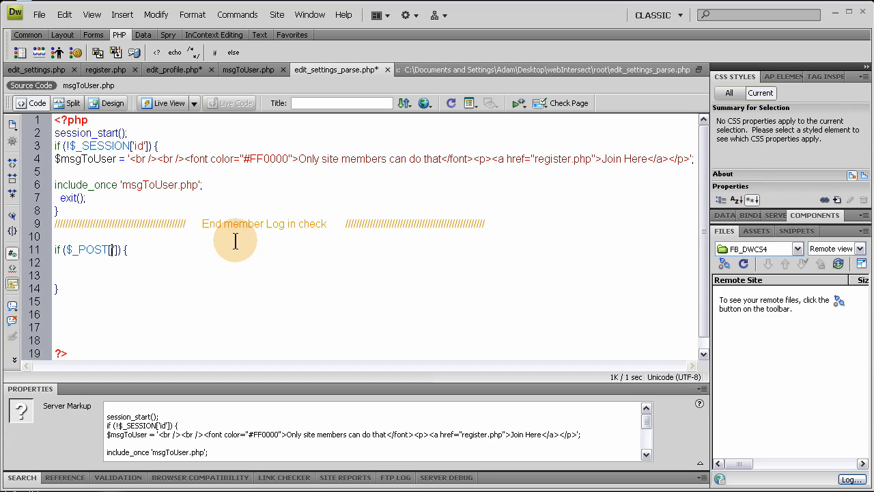
type("parse'")
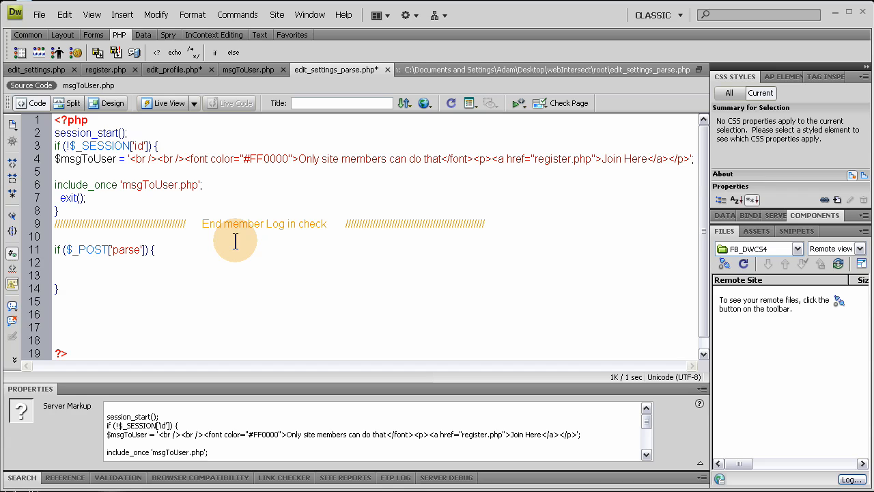
type("== \"")
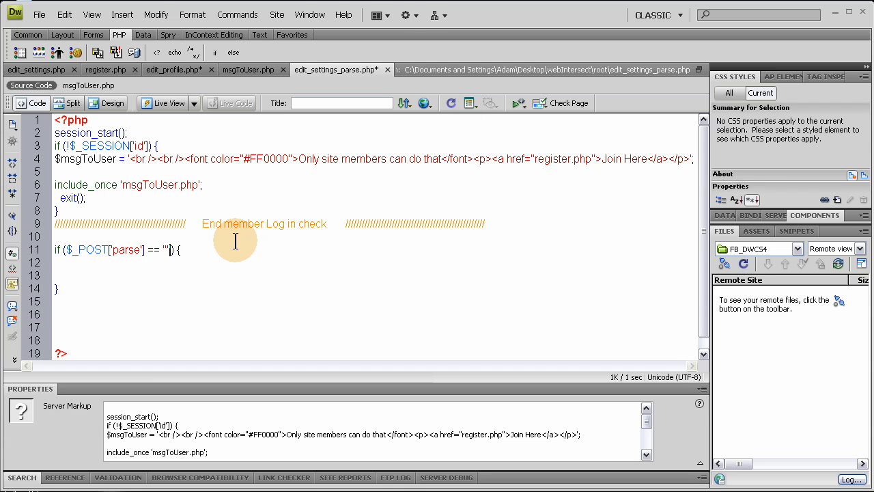
left_click(44, 68)
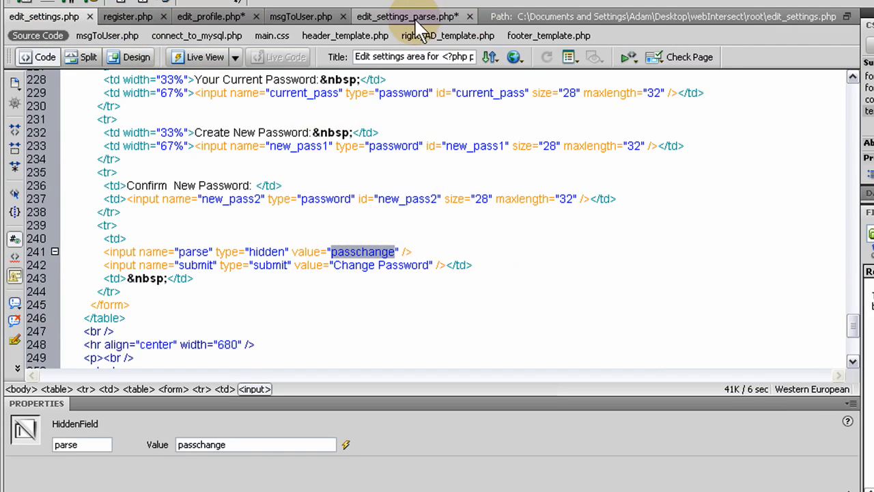
left_click(407, 16)
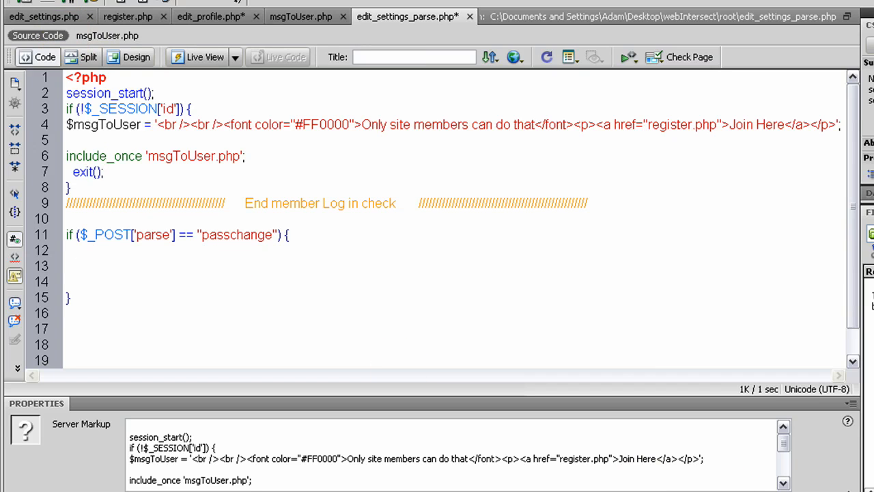
Assign $current_pass, $new_pass1 and $new_pass2 from their posted fields, checking names in edit_settings.php
type("$current_pass = $_POST['current_pass'];")
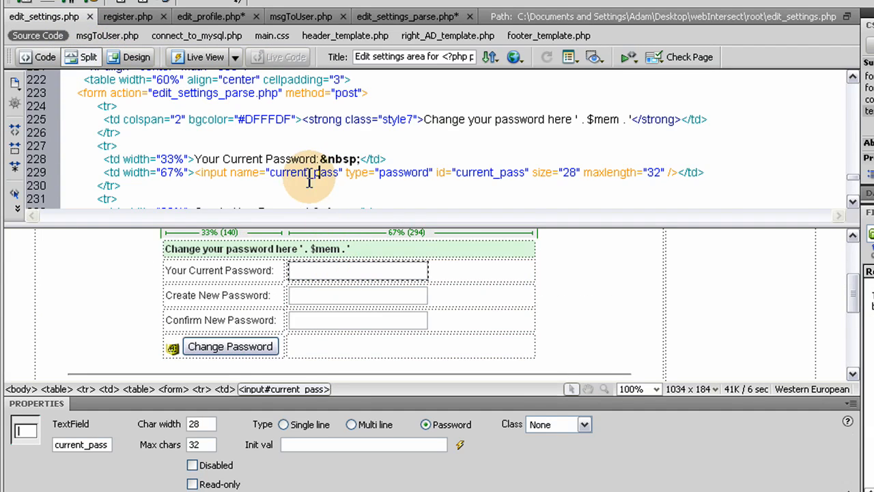
left_click(358, 295)
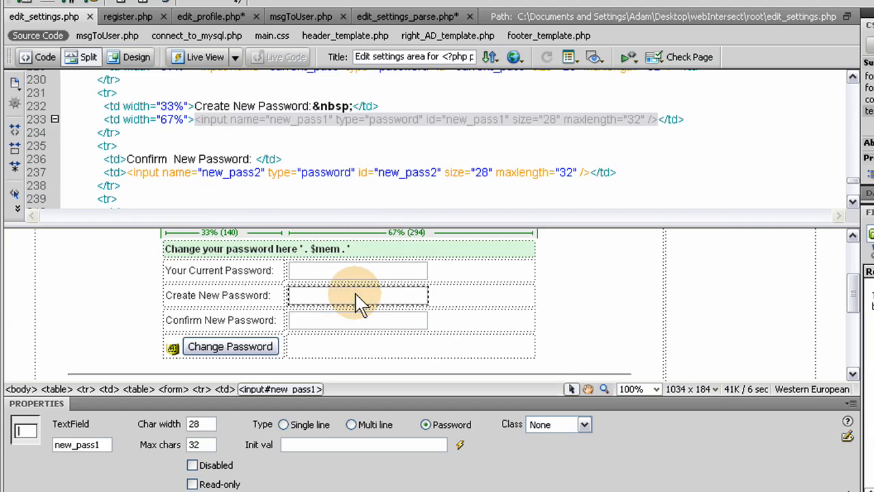
left_click(358, 295)
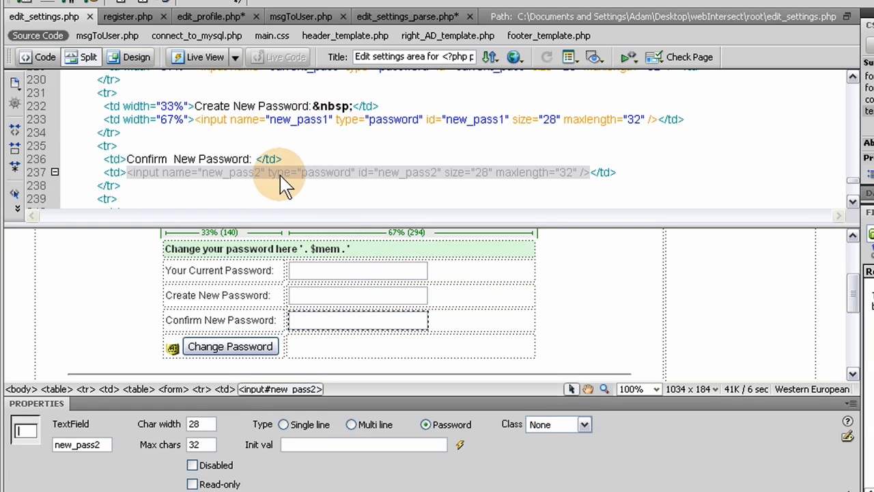
double_click(229, 172)
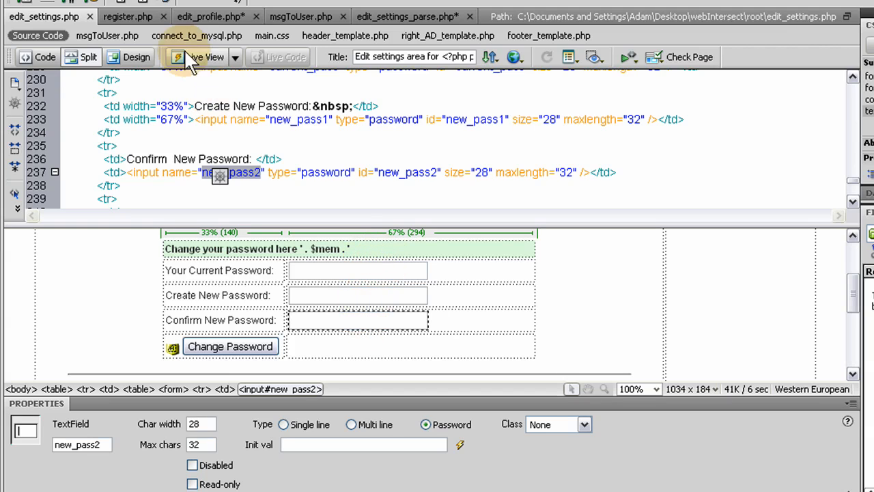
left_click(407, 16)
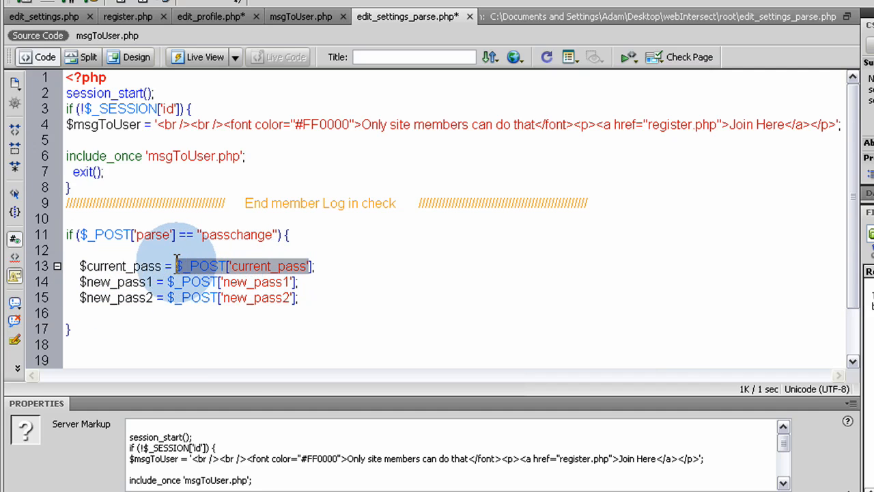
Add $id = $_SESSION['id']; beneath the password variables in the passchange block
double_click(116, 265)
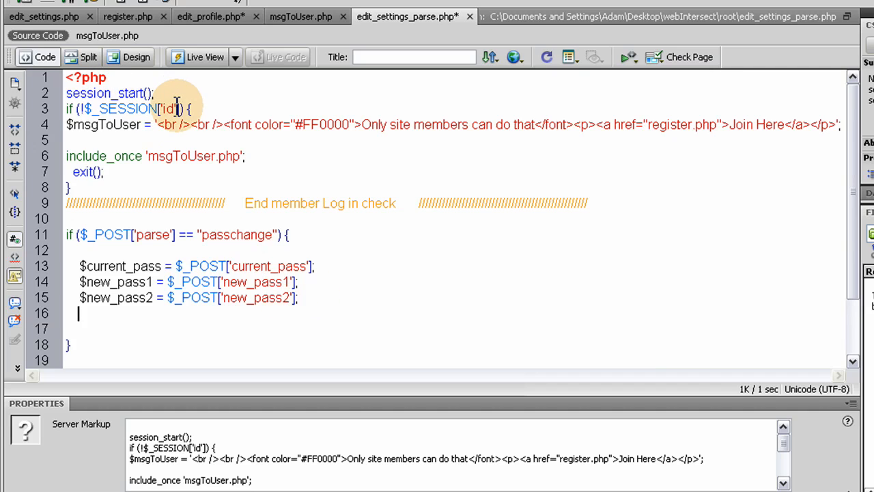
double_click(126, 110)
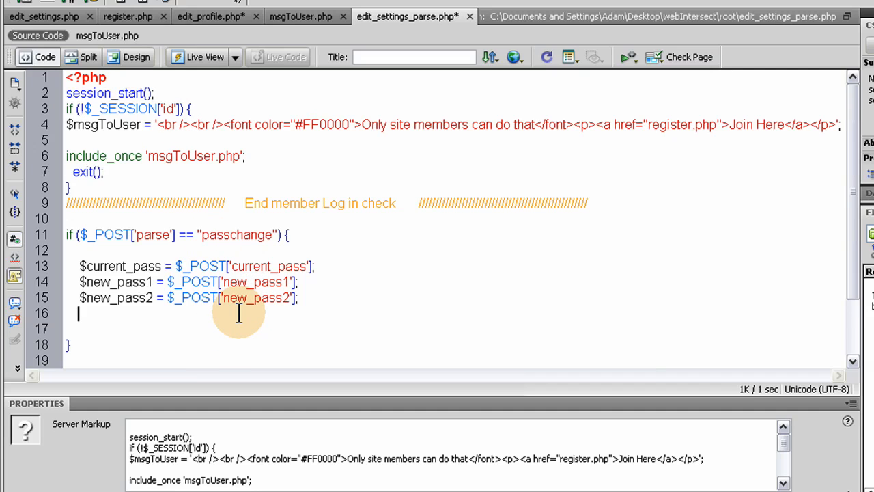
type("$")
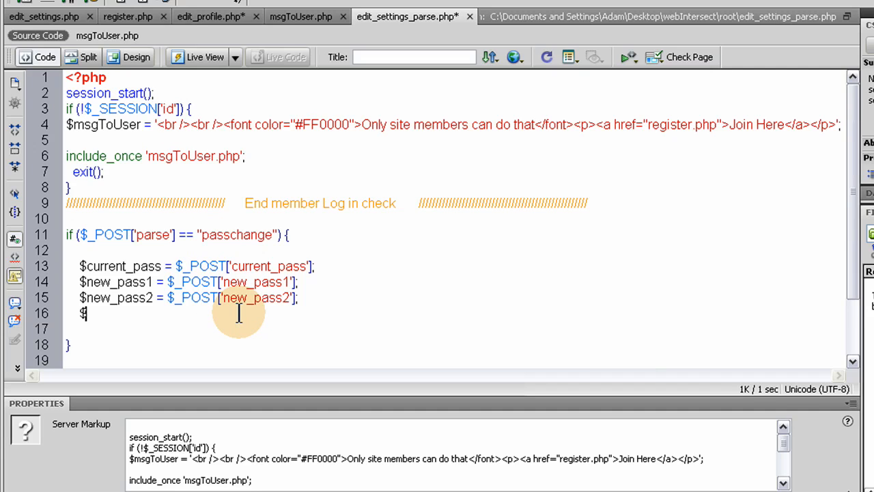
type("m")
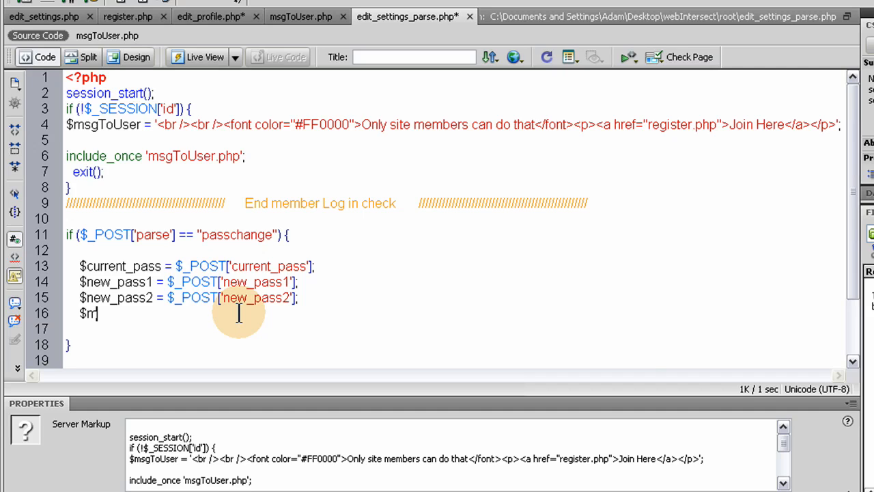
type("id")
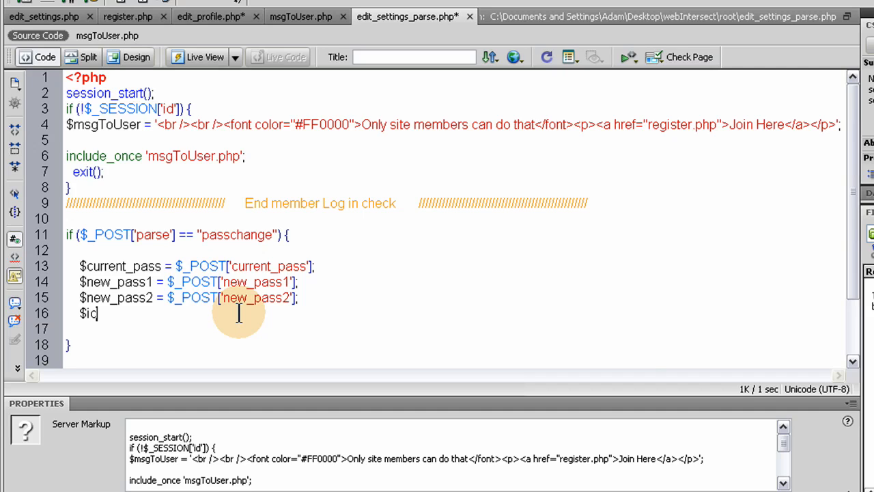
type("=")
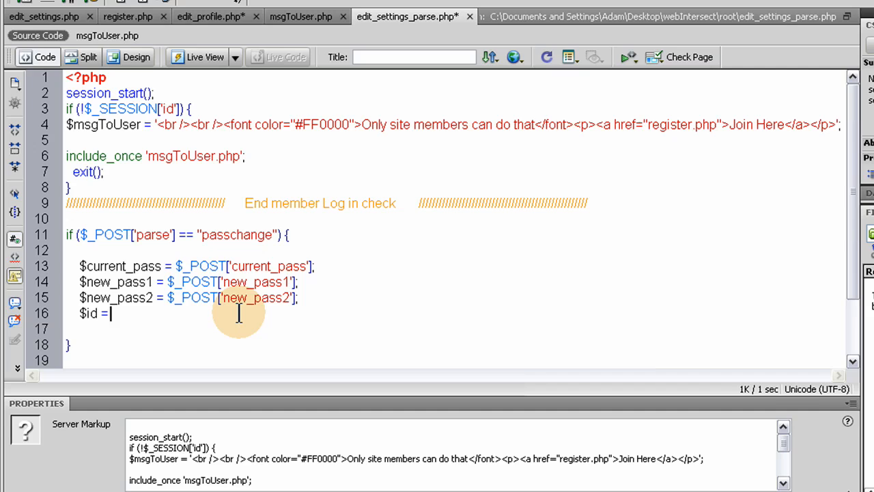
type("$_SESSION['id'];")
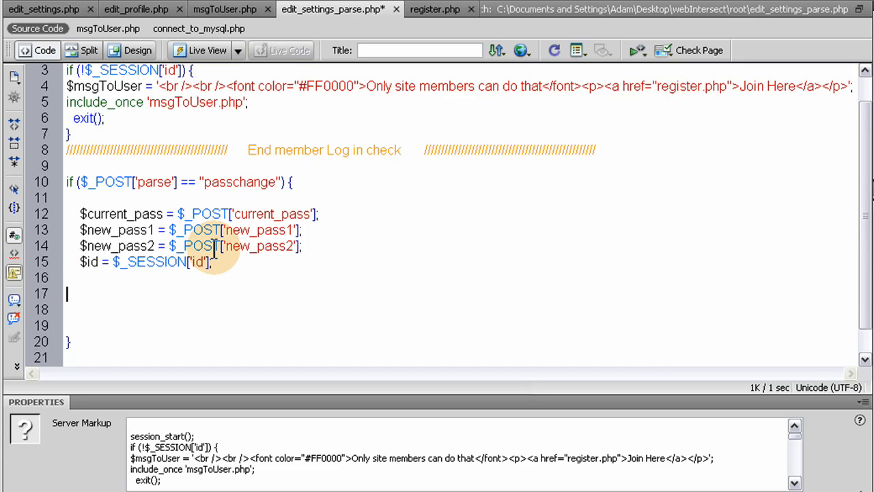
Scroll through the pasted mismatch check, connect_to_mysql include, md5 hashing and UPDATE code
scroll("down", 3)
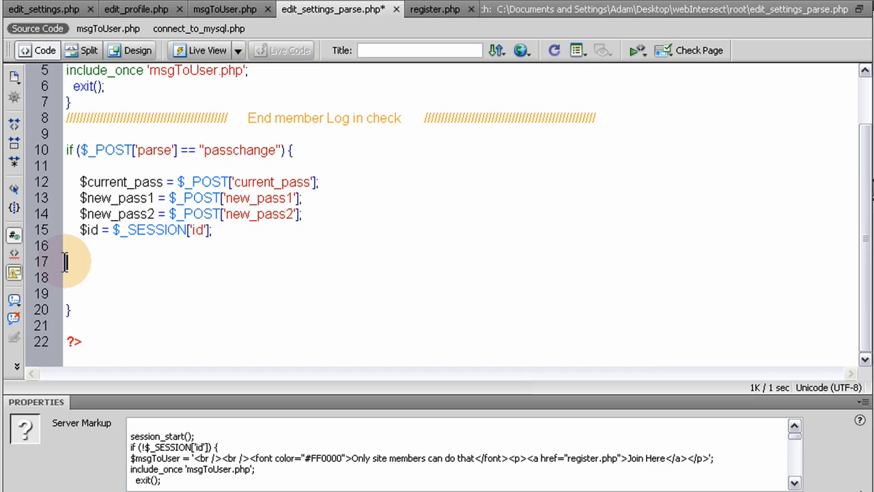
scroll("down", 3)
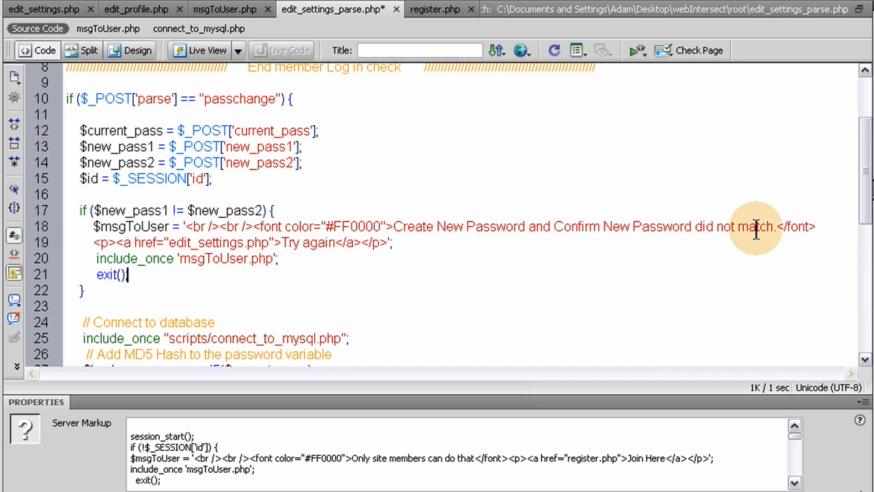
mouse_move(467, 252)
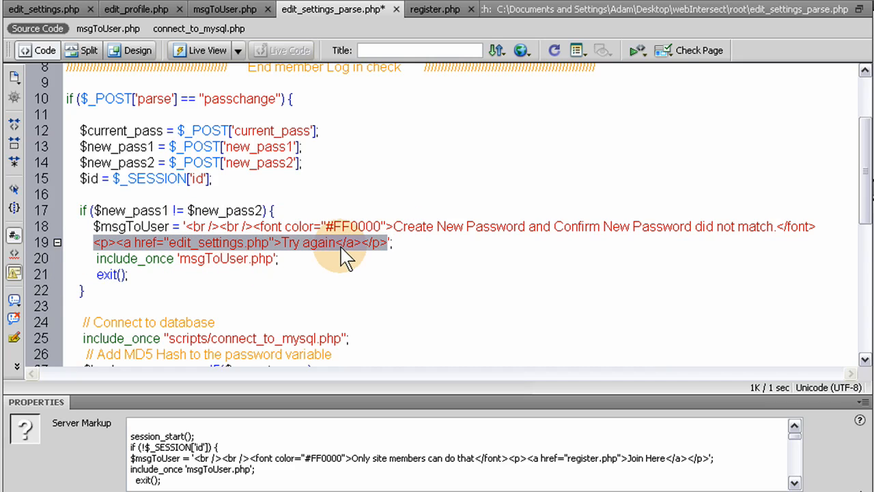
scroll("down", 3)
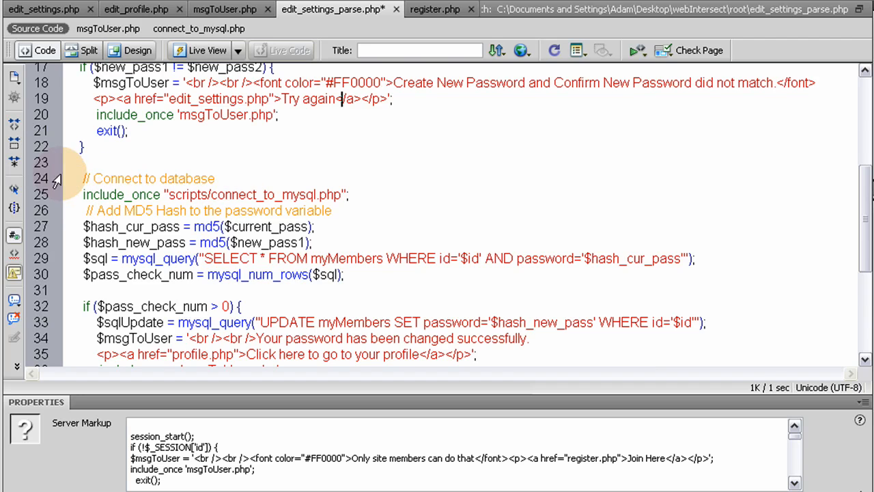
scroll("down", 3)
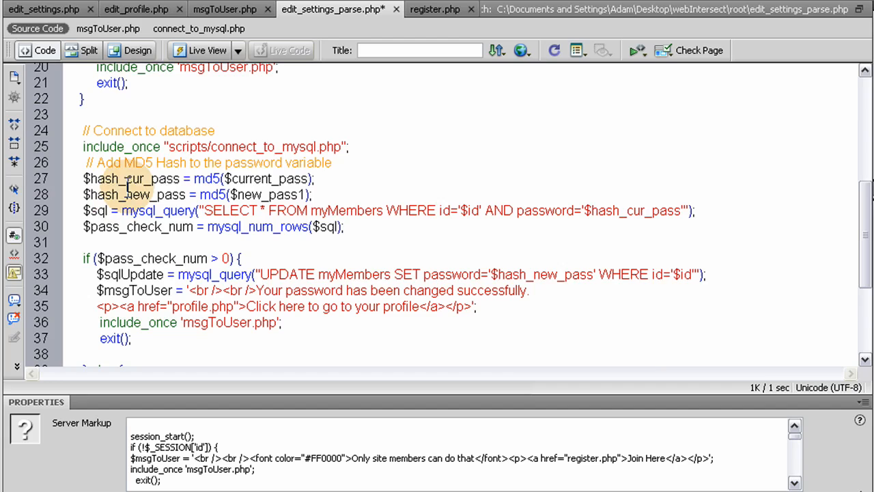
mouse_move(319, 194)
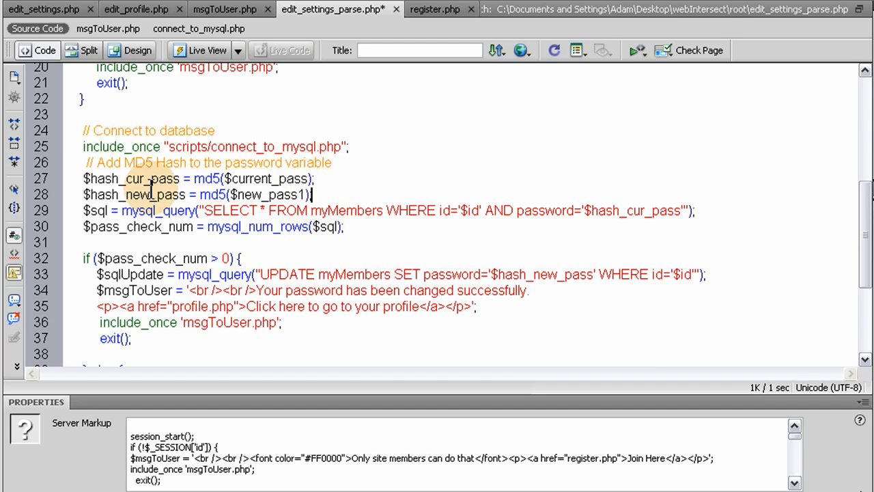
mouse_move(625, 211)
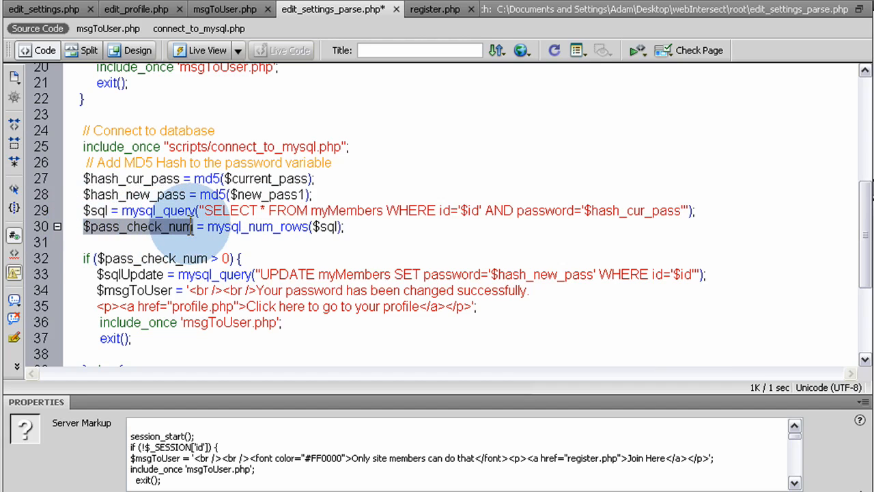
scroll("down", 3)
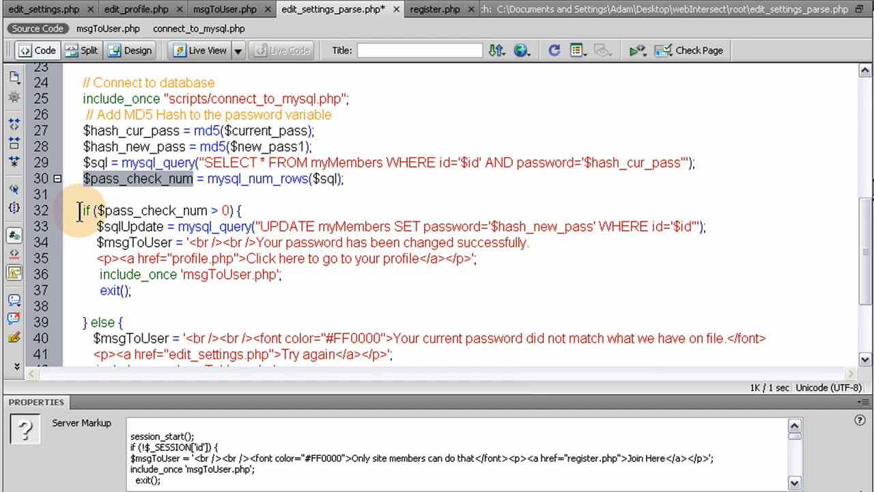
double_click(154, 211)
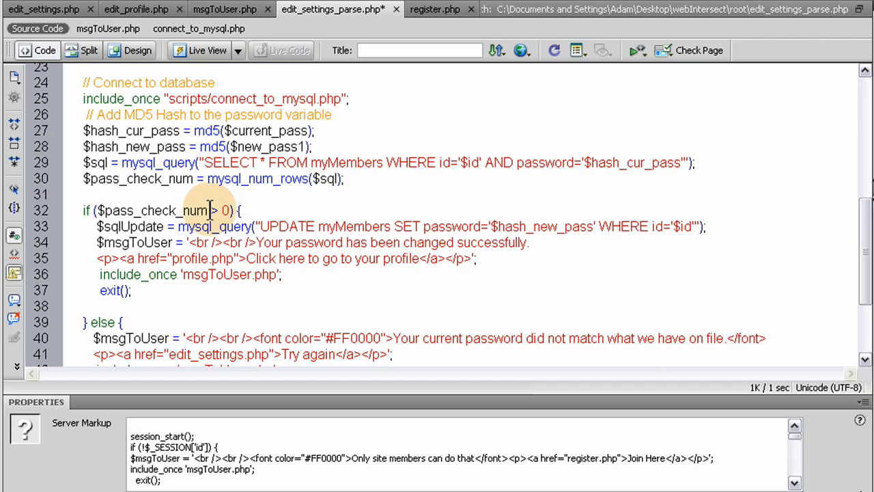
mouse_move(176, 210)
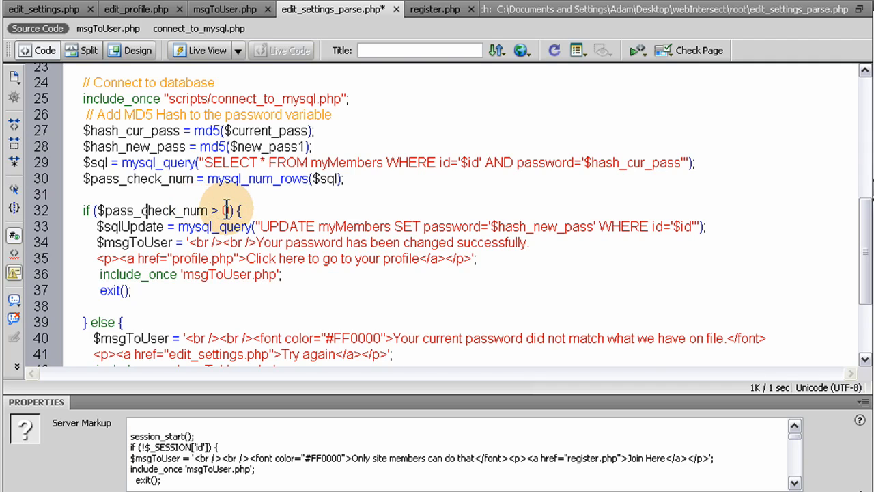
double_click(153, 211)
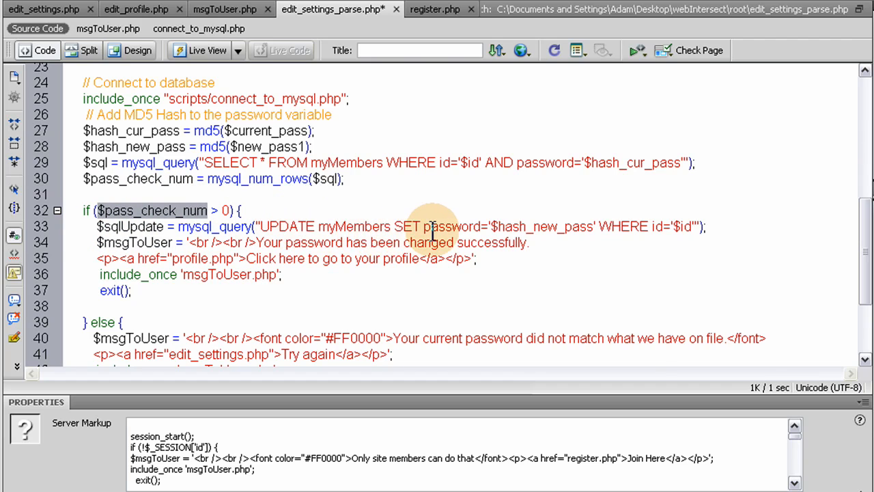
double_click(451, 227)
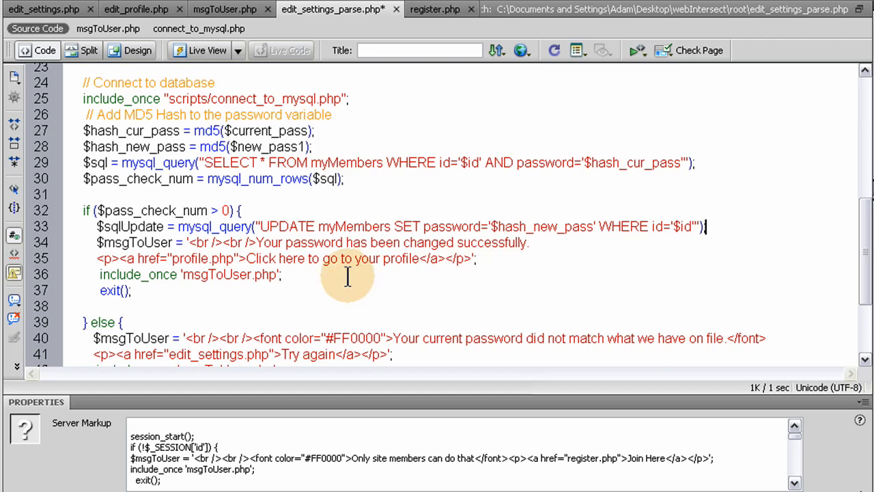
scroll("down", 3)
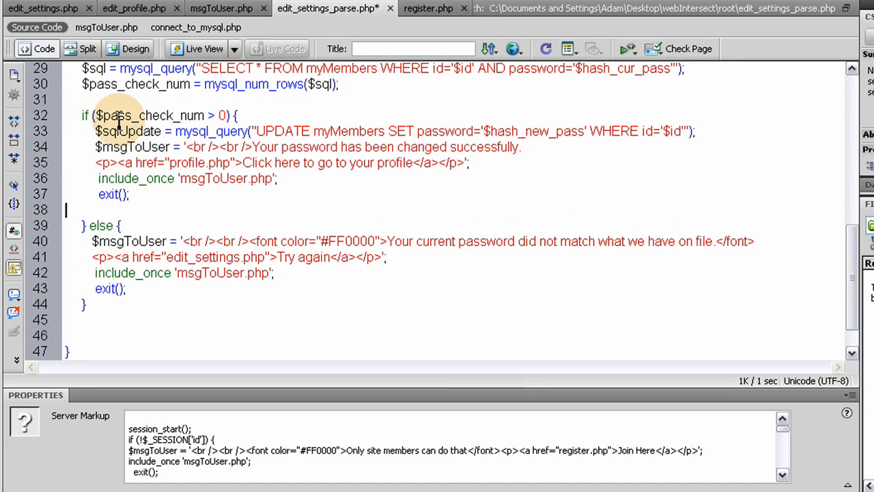
Review the else block, then return to the edit_settings.php form page
scroll("down", 3)
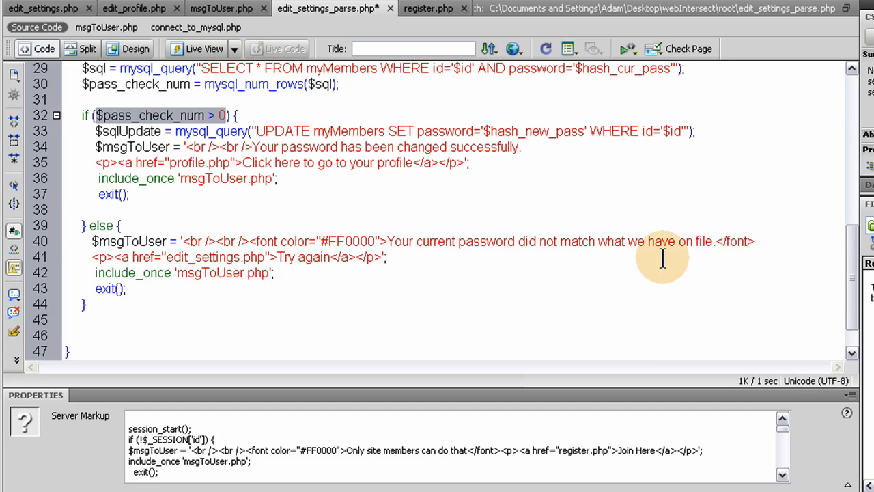
left_click(44, 8)
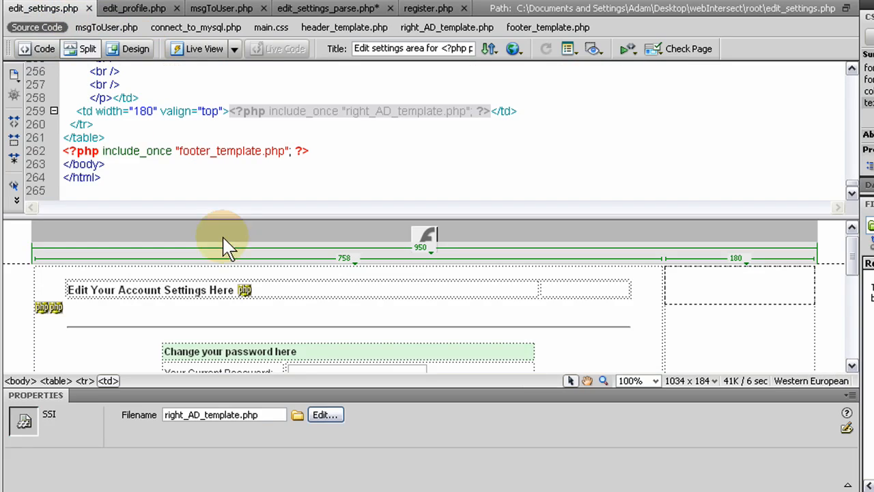
Review edit_settings_parse.php's success and error messages, then upload it via FileZilla
left_click(355, 283)
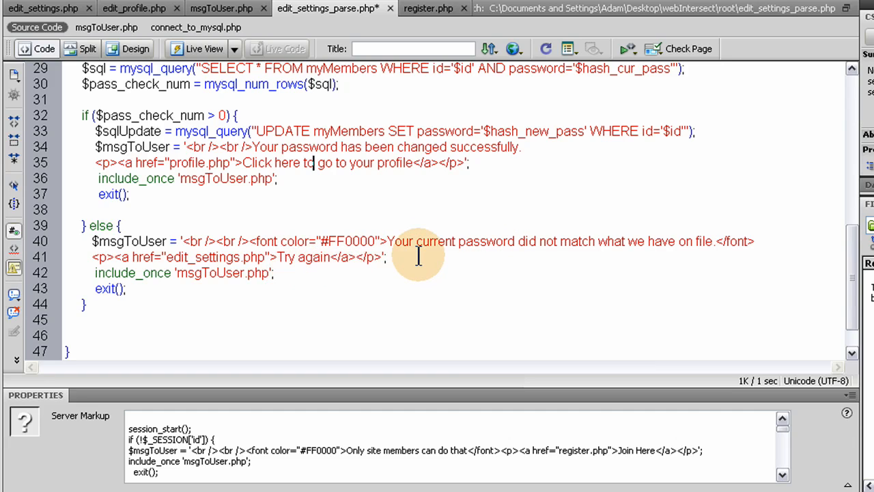
scroll("down", 3)
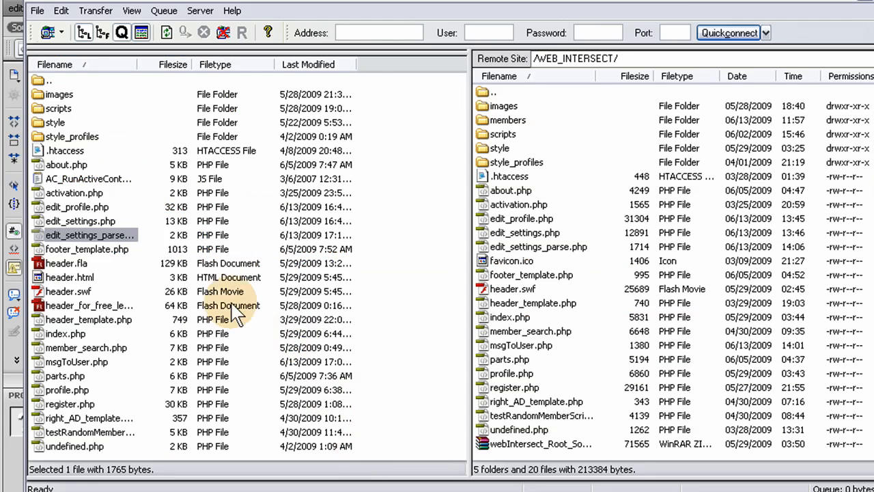
left_click(79, 222)
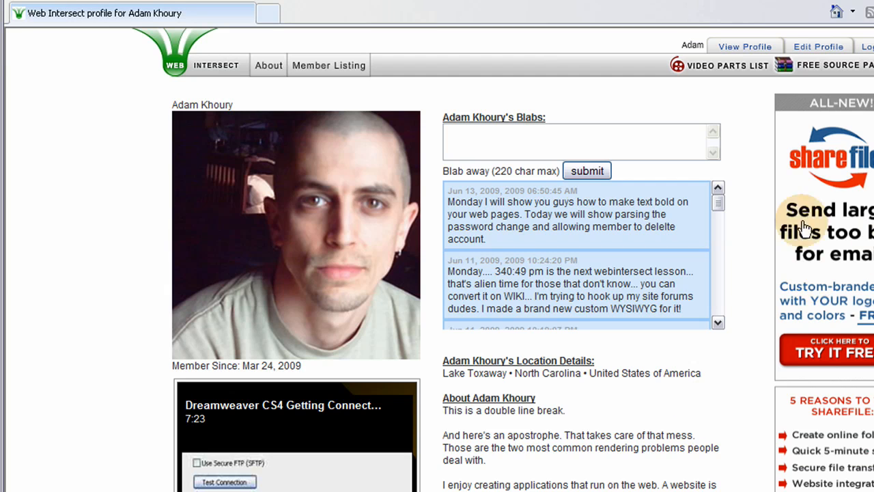
Reach the account settings page through Edit Profile
left_click(820, 46)
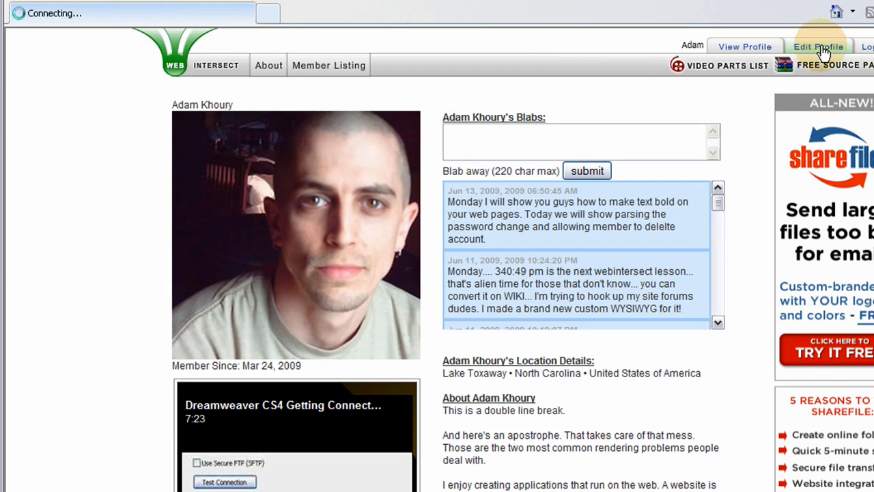
left_click(818, 46)
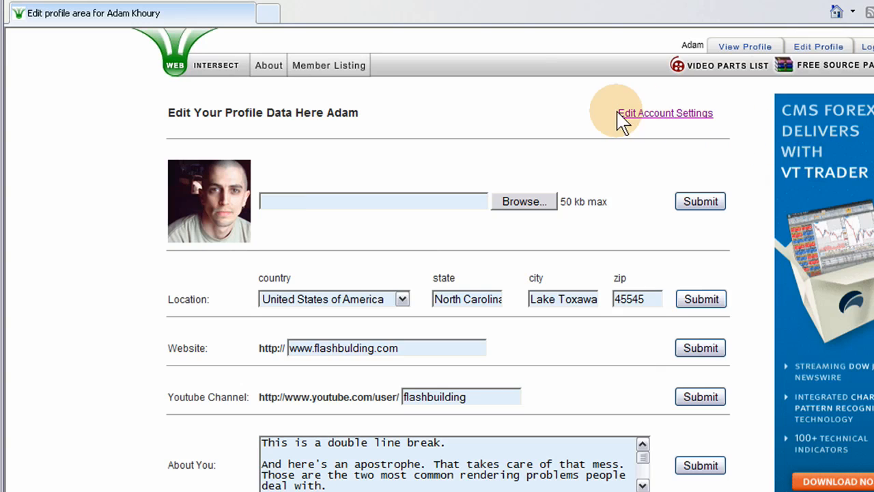
mouse_move(696, 116)
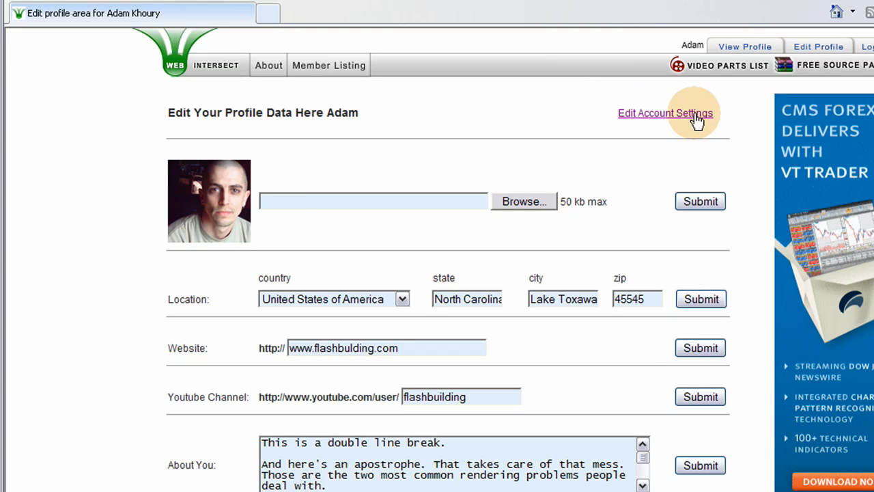
left_click(664, 112)
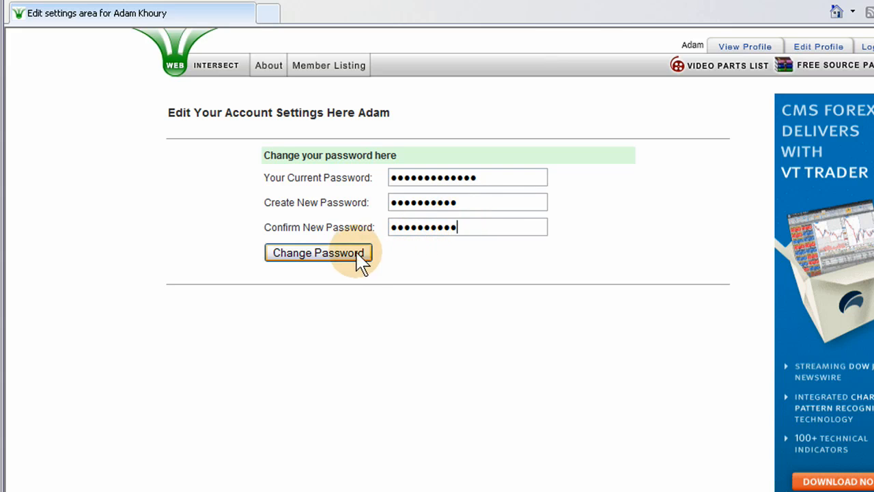
Submit the filled-in current and new passwords with Change Password
left_click(317, 253)
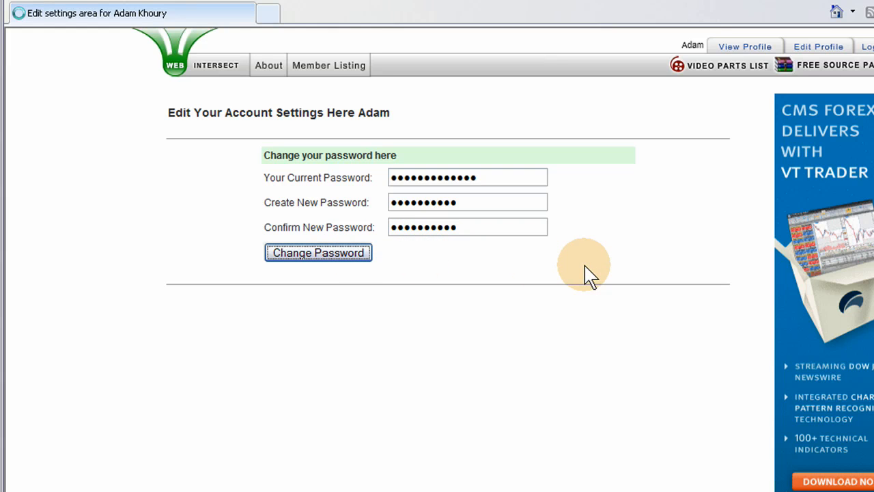
left_click(317, 251)
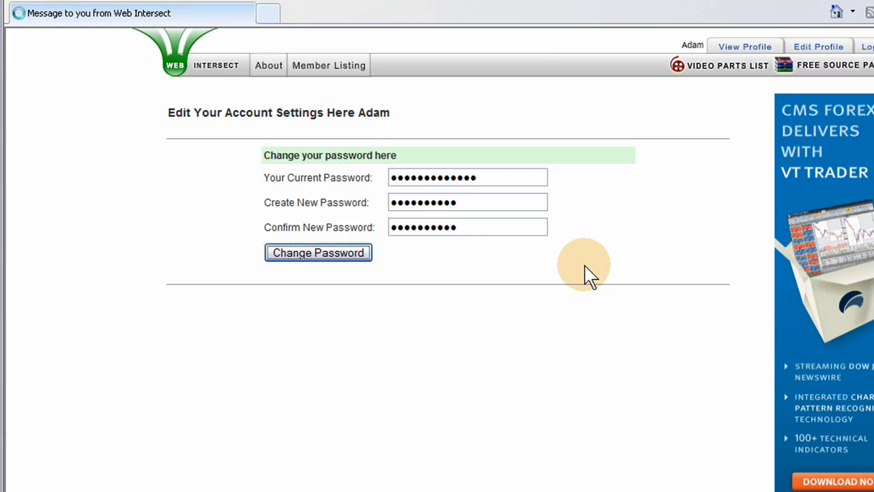
From the success message, return to the account settings form via Edit Profile
left_click(318, 251)
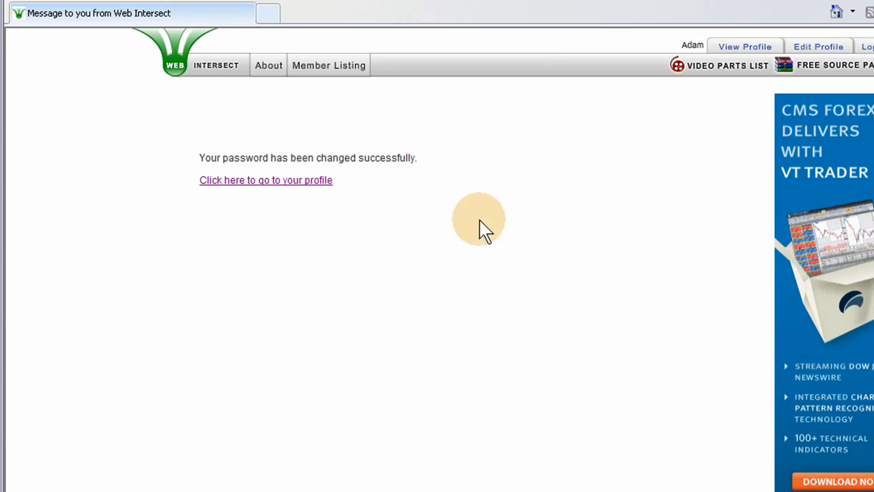
mouse_move(372, 175)
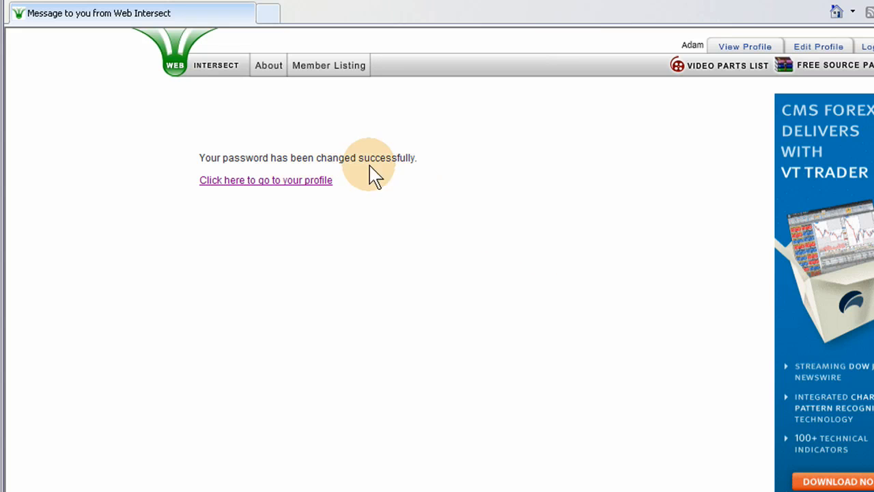
left_click(266, 180)
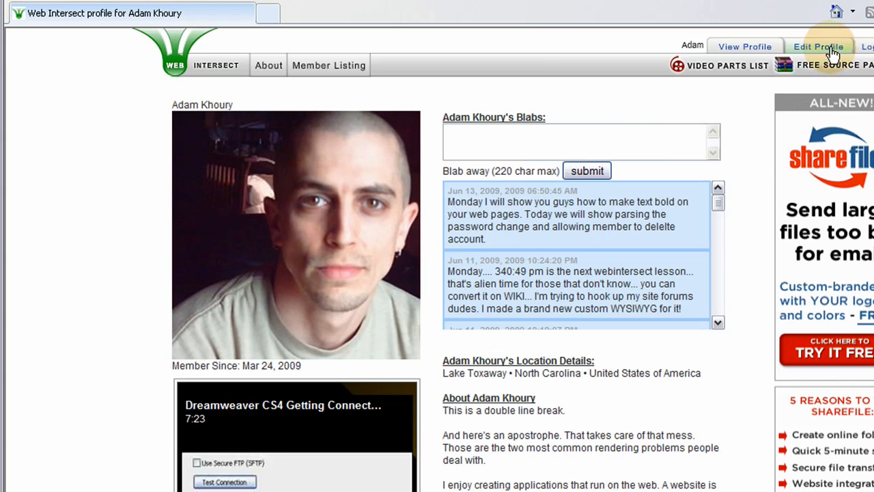
left_click(820, 46)
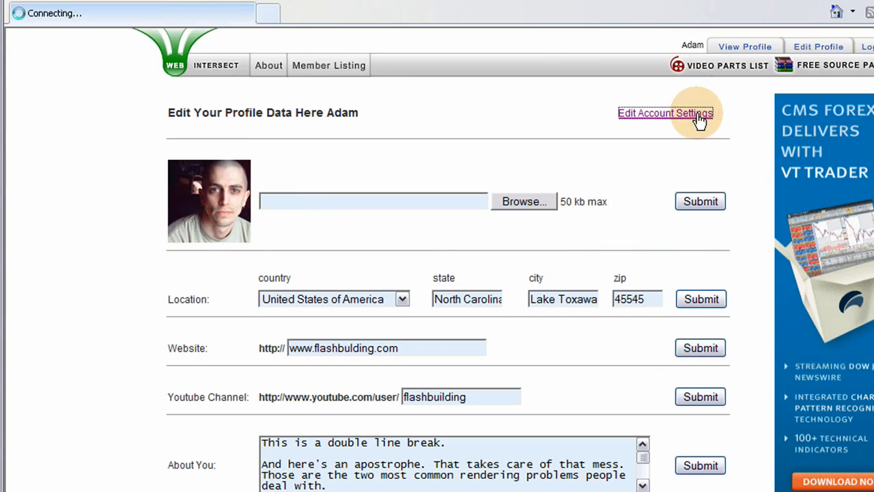
left_click(665, 112)
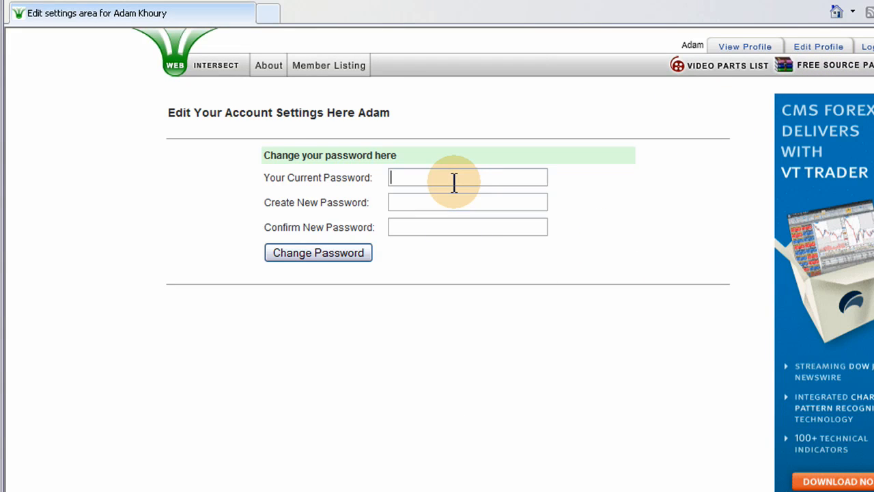
Submit a change with a wrong current password to trigger the mismatch error
type("•••")
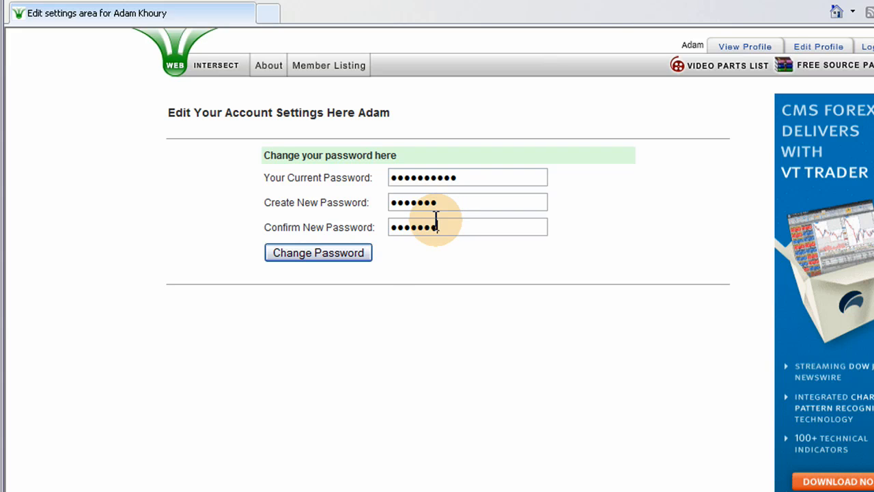
left_click(318, 253)
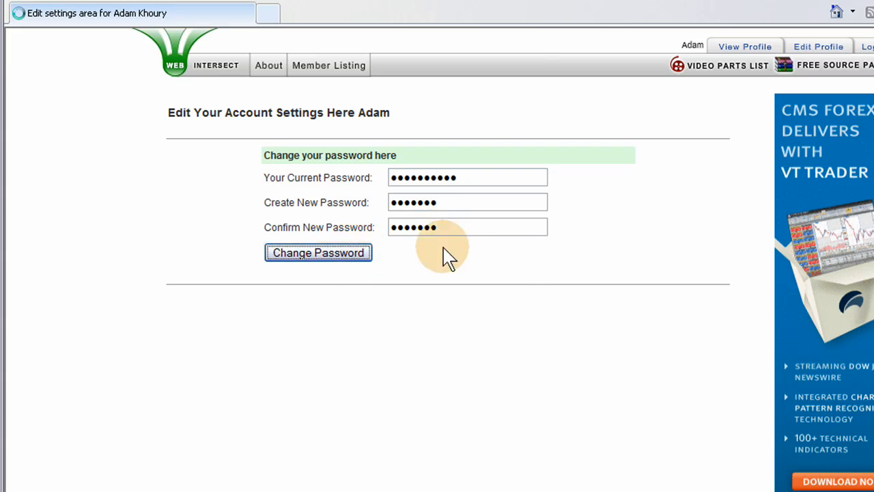
left_click(317, 251)
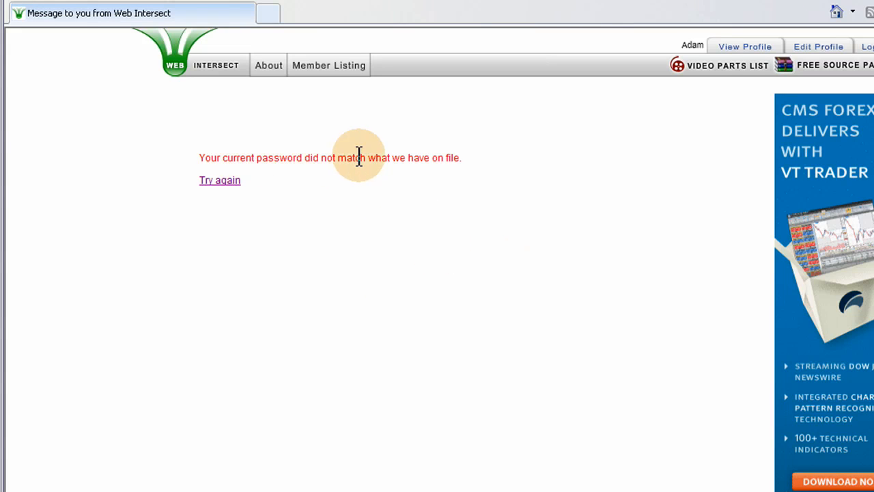
mouse_move(729, 52)
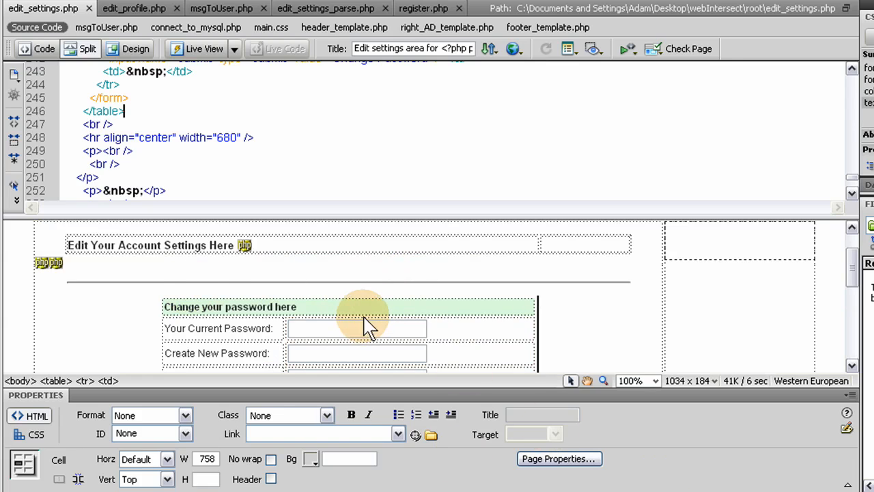
scroll("down", 3)
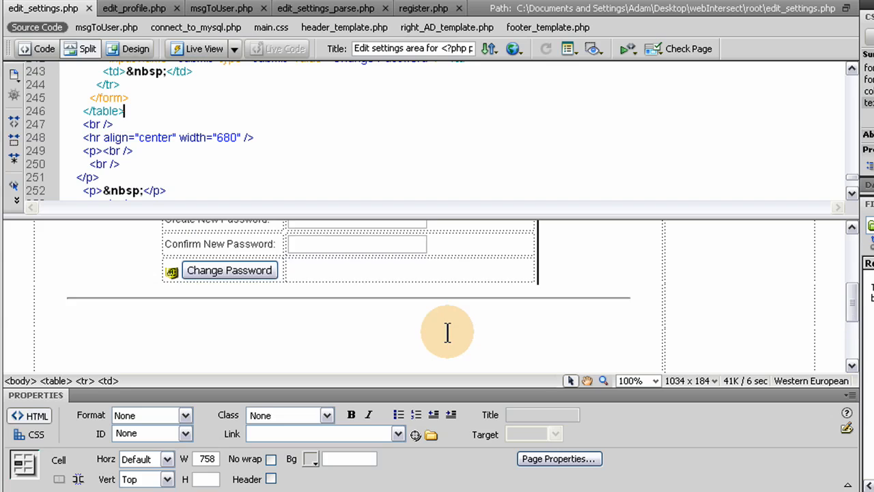
scroll("down", 3)
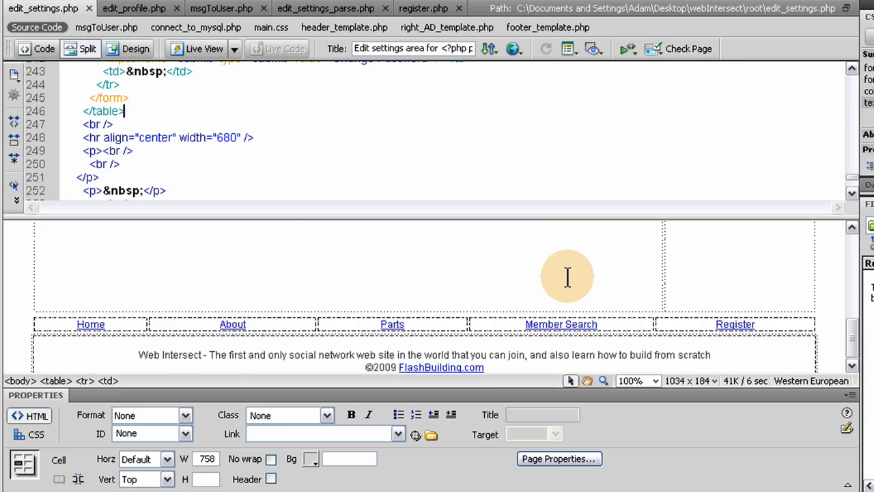